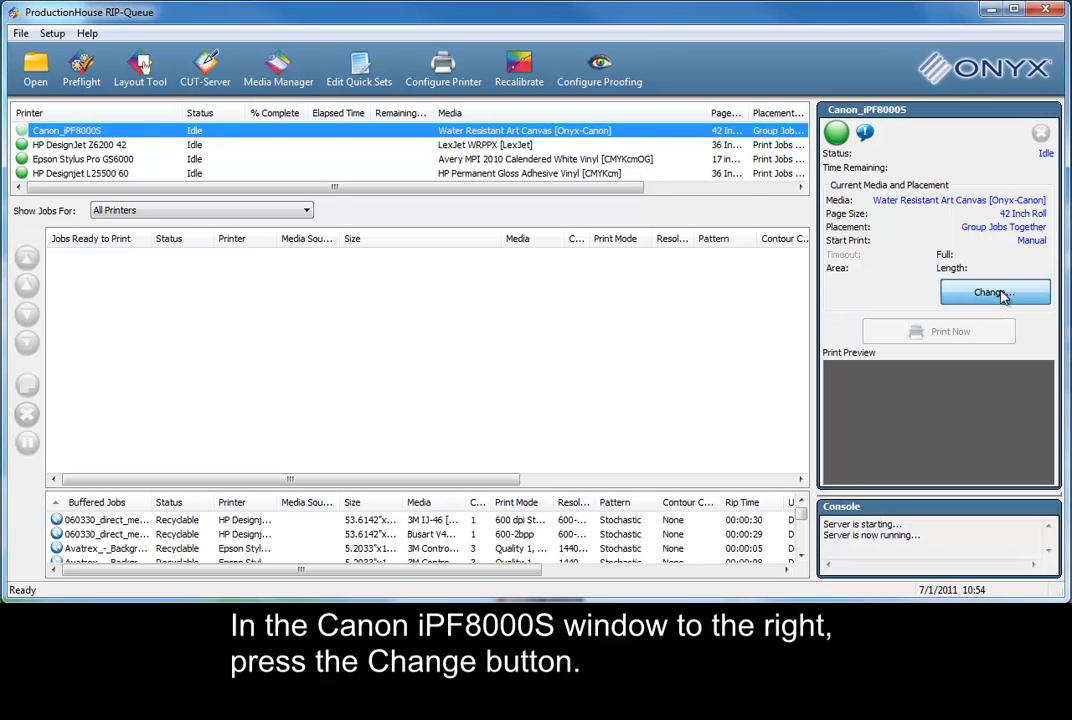
Set the Canon iPF8000S page size to 36 Inch Roll, keeping Group Jobs Together placement.
{"action": "left_click", "coordinate": [994, 292]}
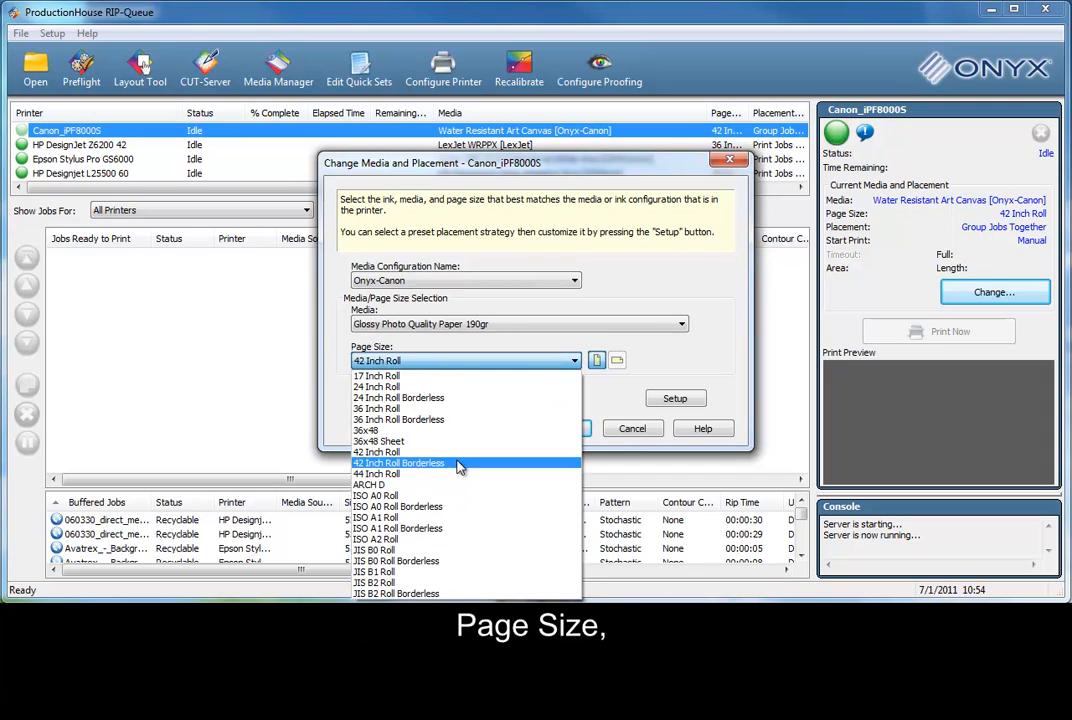
{"action": "left_click", "coordinate": [376, 408]}
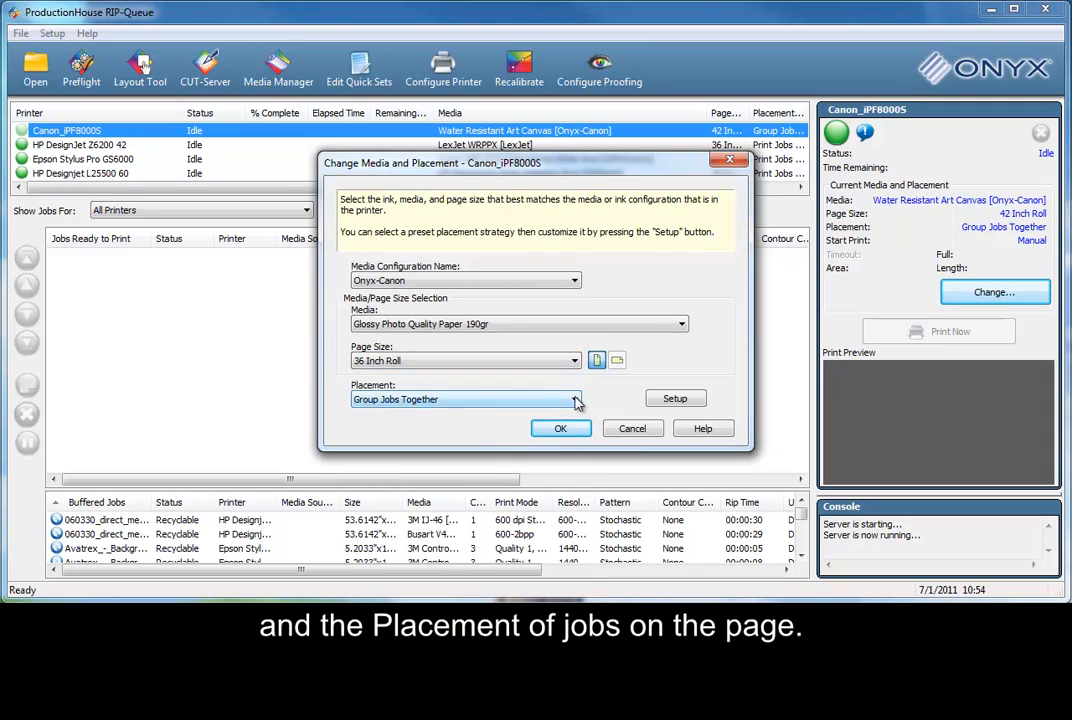
{"action": "left_click", "coordinate": [576, 400]}
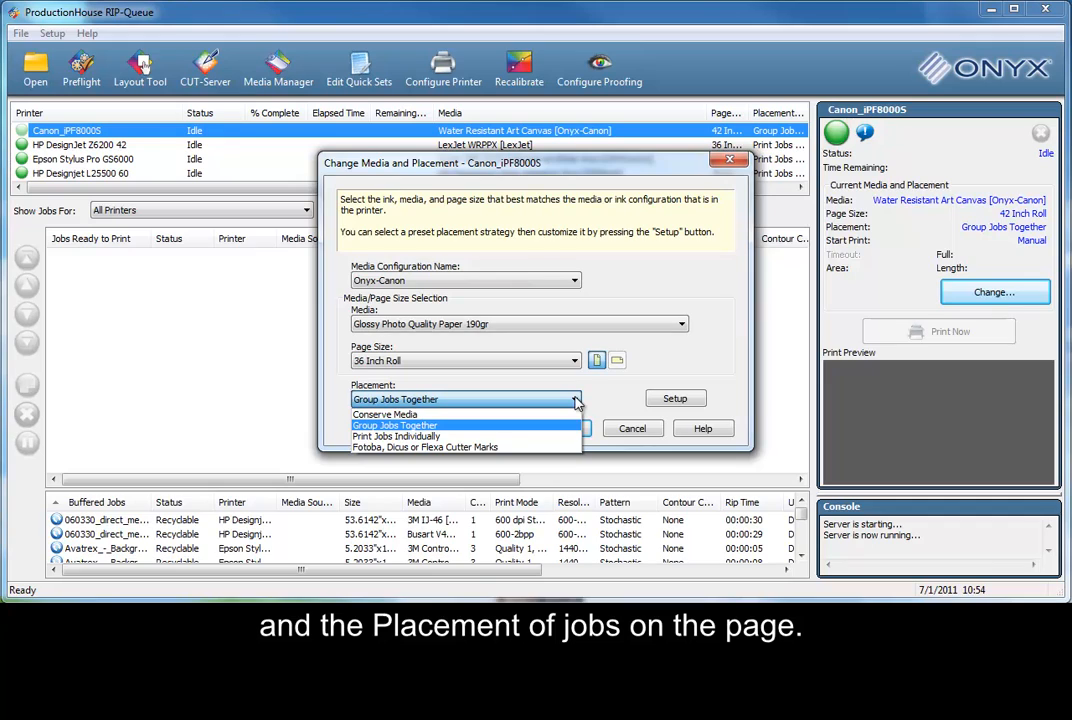
{"action": "left_click", "coordinate": [394, 424]}
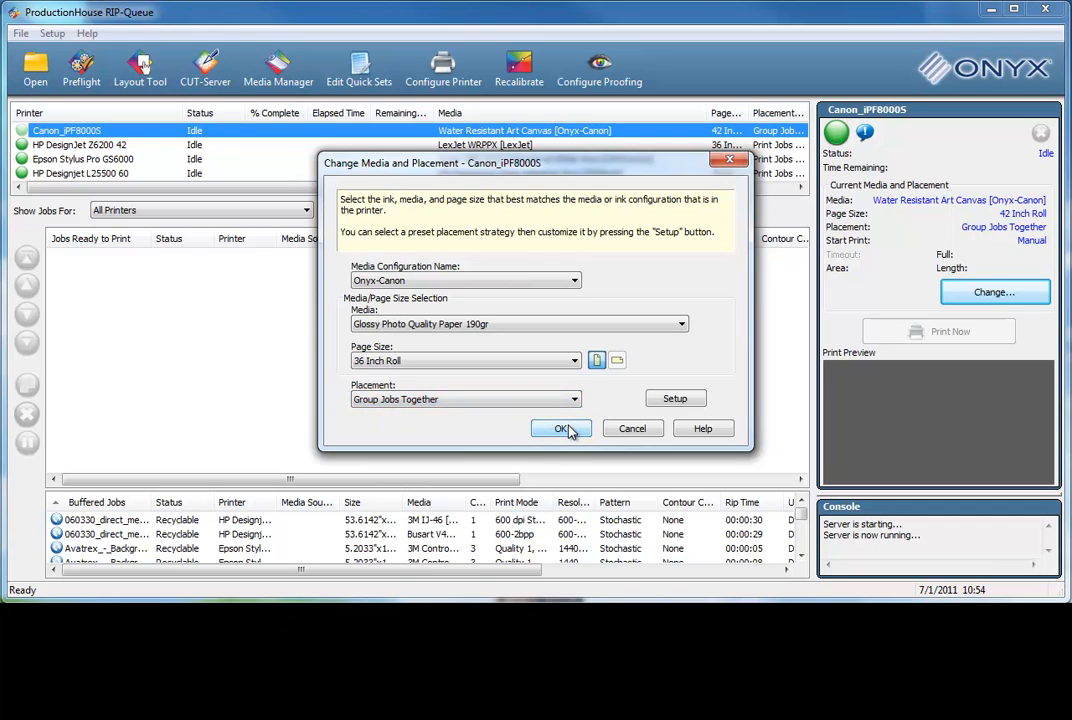
{"action": "left_click", "coordinate": [676, 398]}
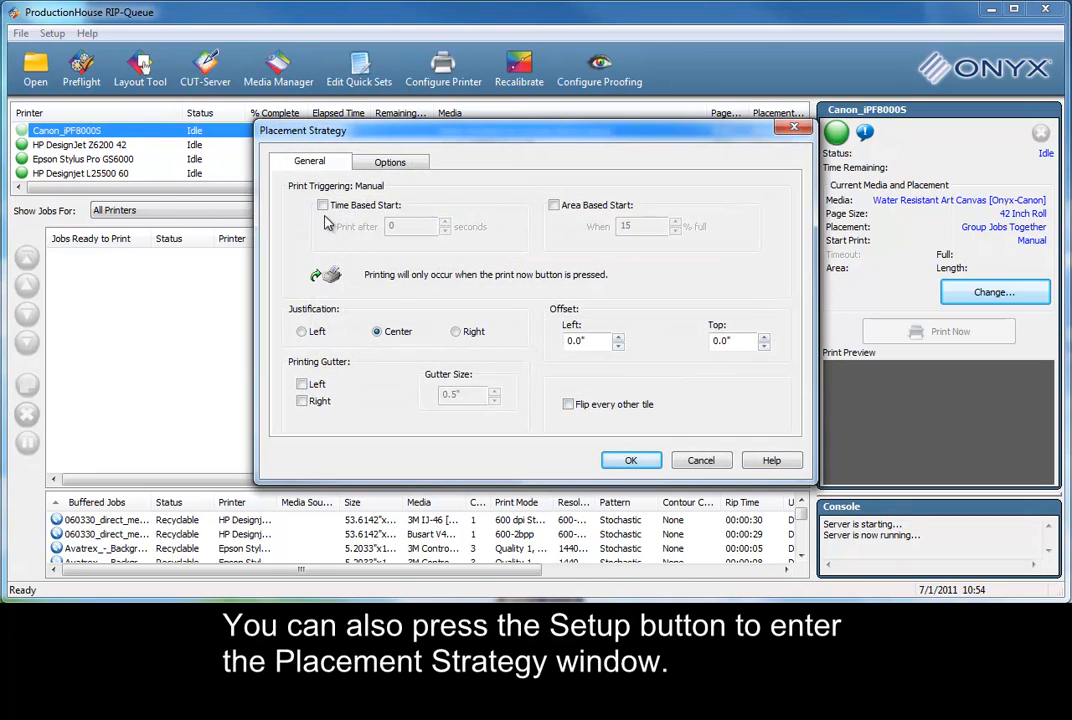
Try Time Based Start and Left justification, then revert to Manual triggering and Center.
{"action": "left_click", "coordinate": [324, 204]}
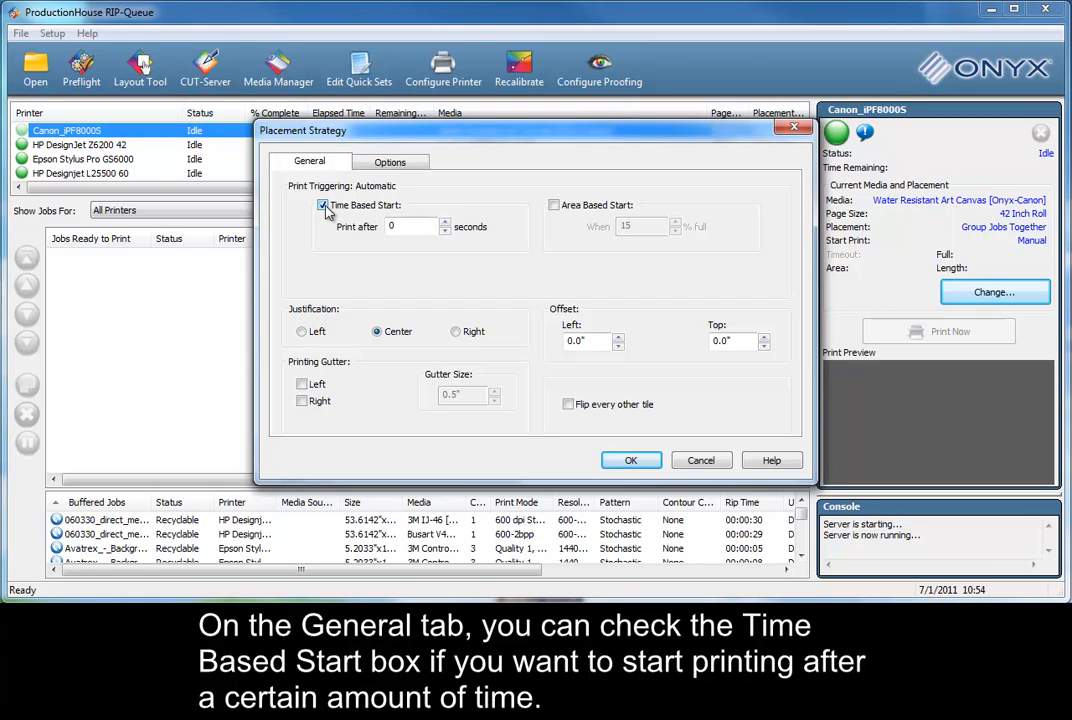
{"action": "left_click", "coordinate": [322, 204]}
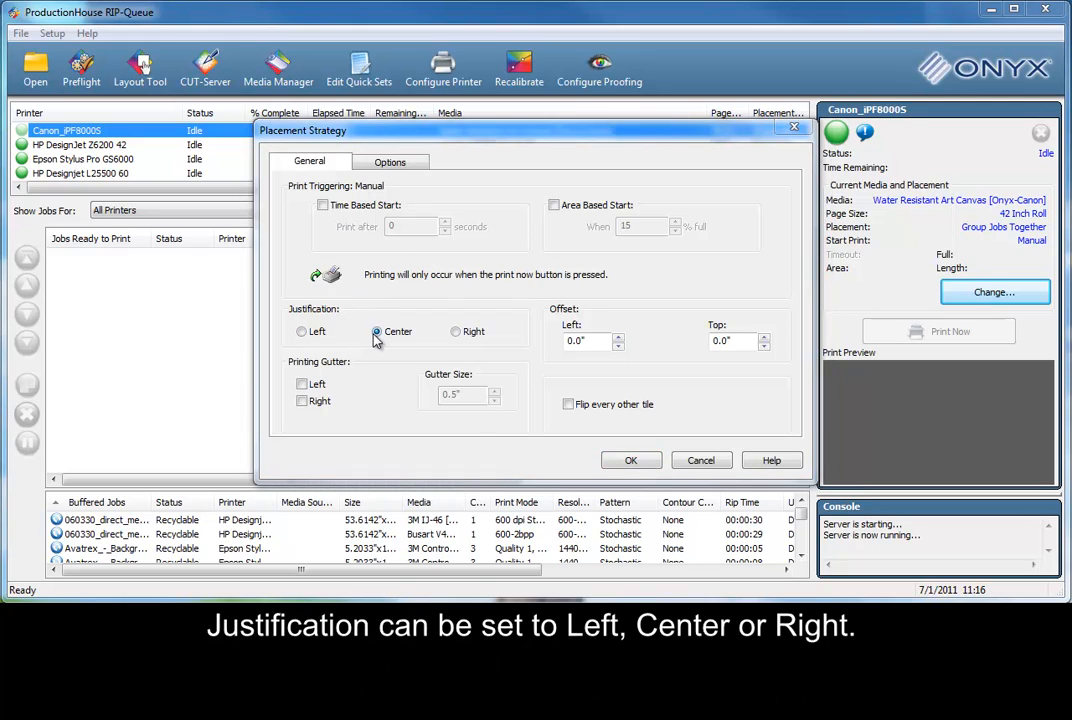
{"action": "left_click", "coordinate": [300, 332]}
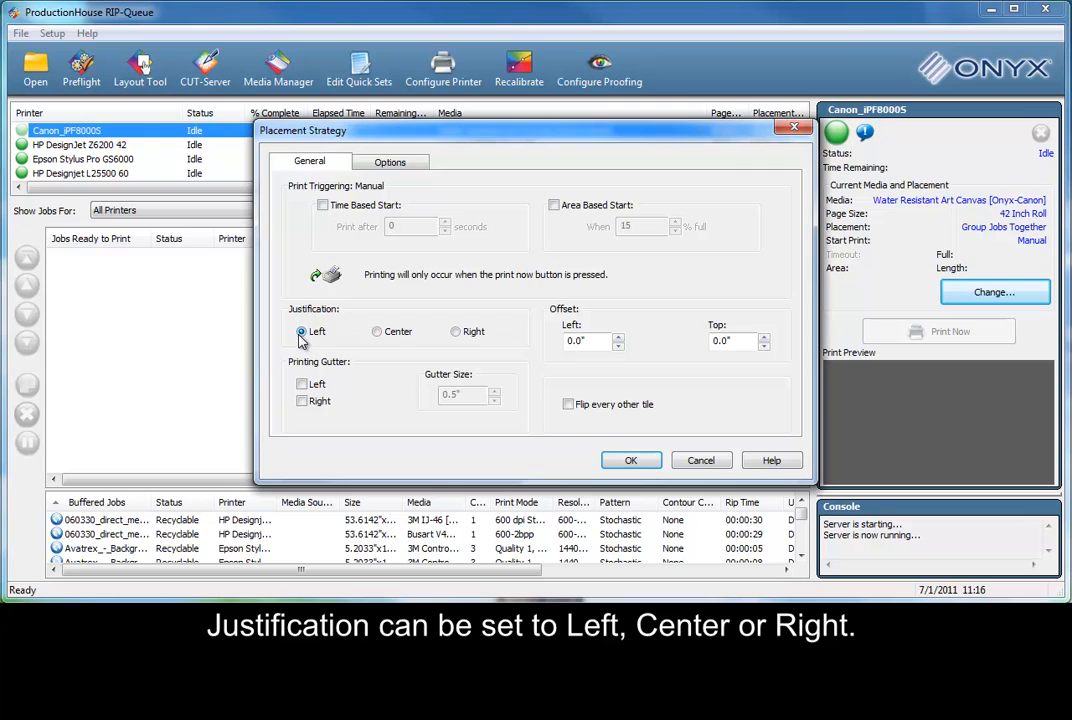
{"action": "left_click", "coordinate": [454, 332]}
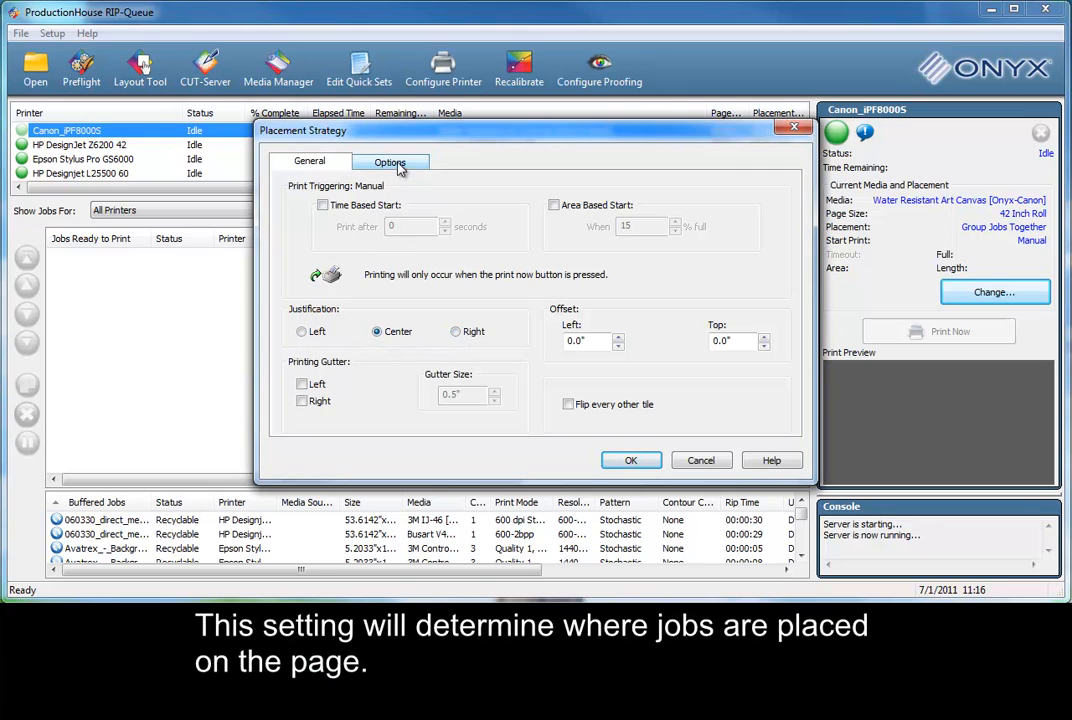
Review the Options tab of the placement strategy and accept the settings unchanged.
{"action": "left_click", "coordinate": [390, 160]}
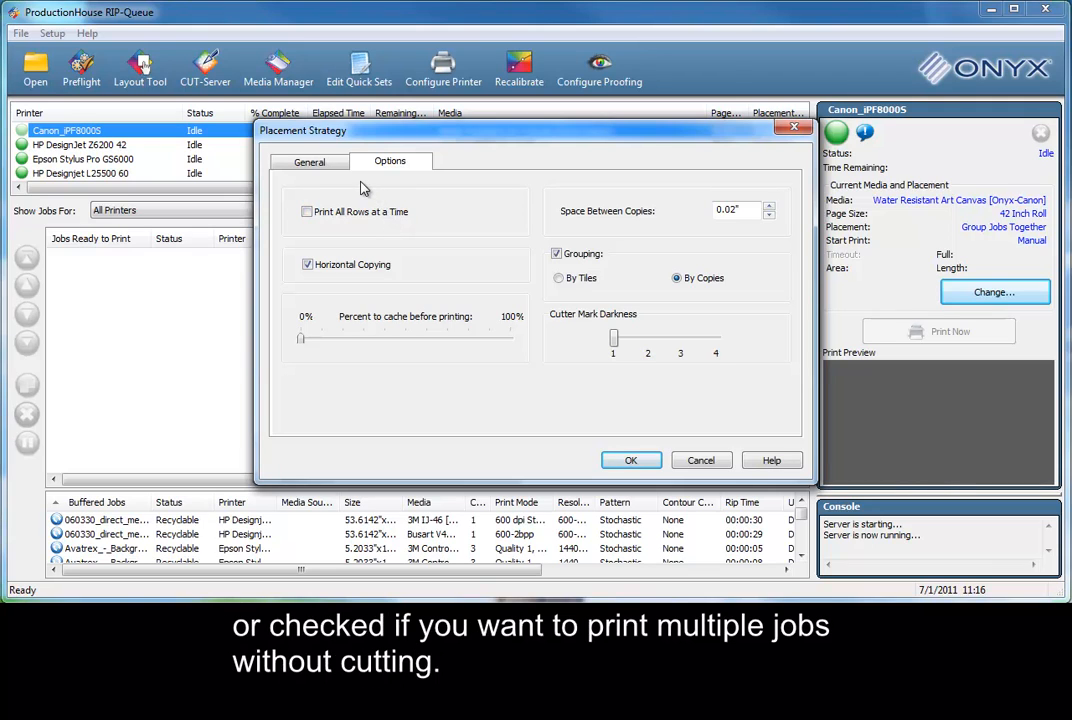
{"action": "left_click", "coordinate": [308, 160]}
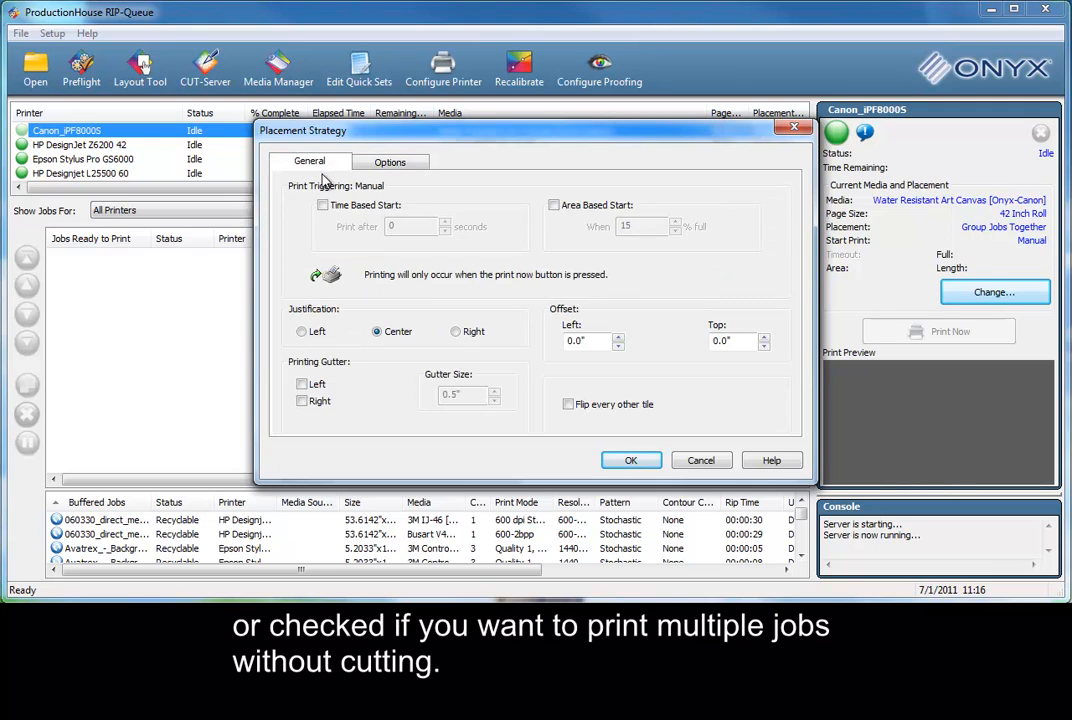
{"action": "left_click", "coordinate": [632, 460]}
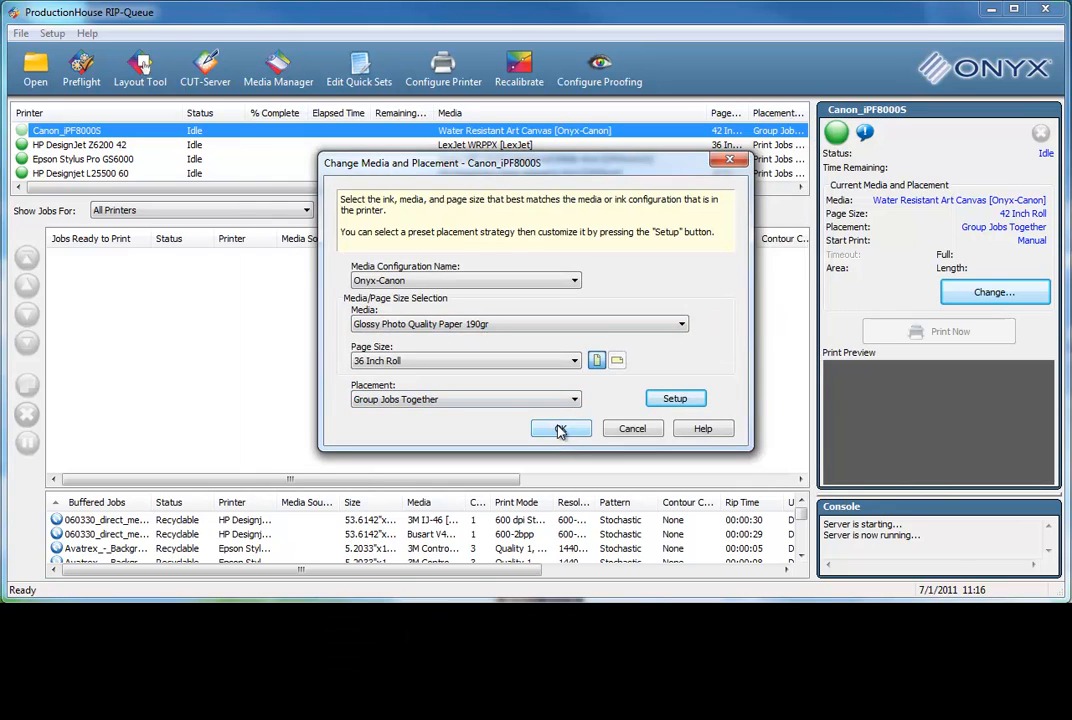
Apply the media settings and open the landscape photo from Pictures into Preflight.
{"action": "left_click", "coordinate": [560, 428]}
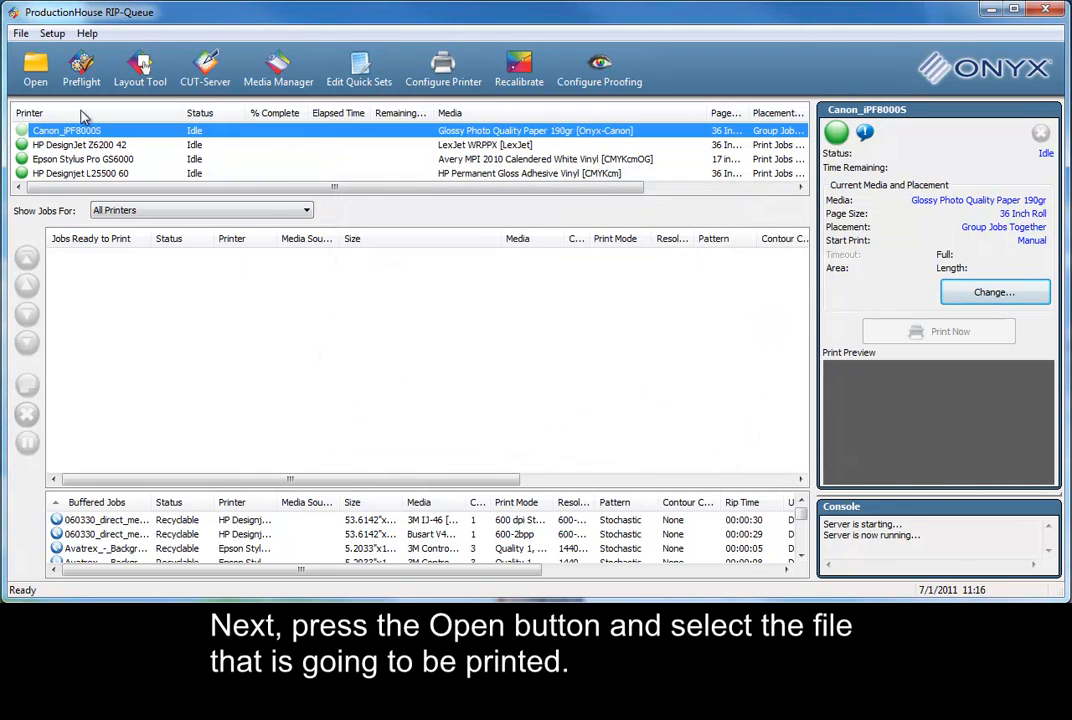
{"action": "left_click", "coordinate": [36, 62]}
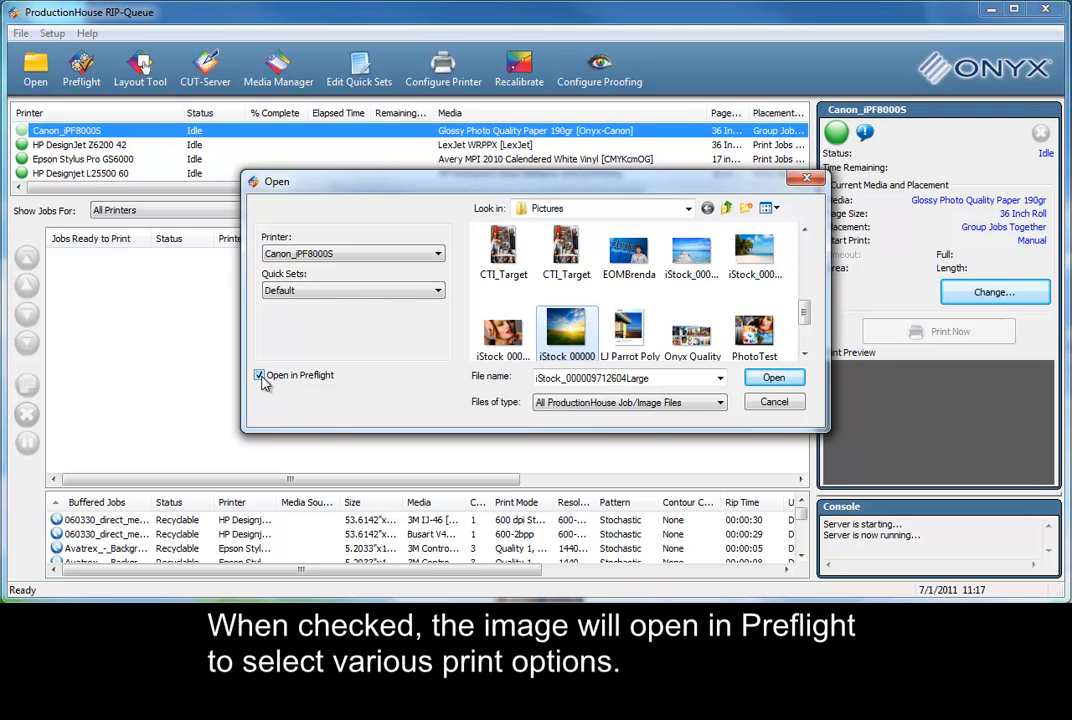
{"action": "left_click", "coordinate": [260, 376]}
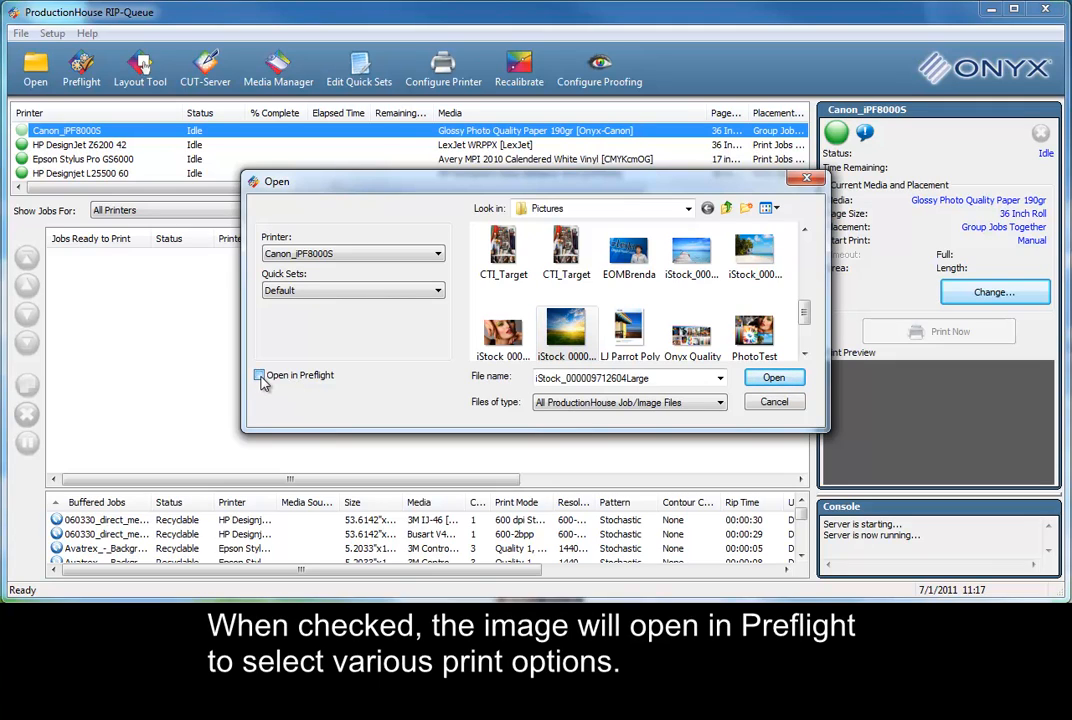
{"action": "left_click", "coordinate": [260, 376]}
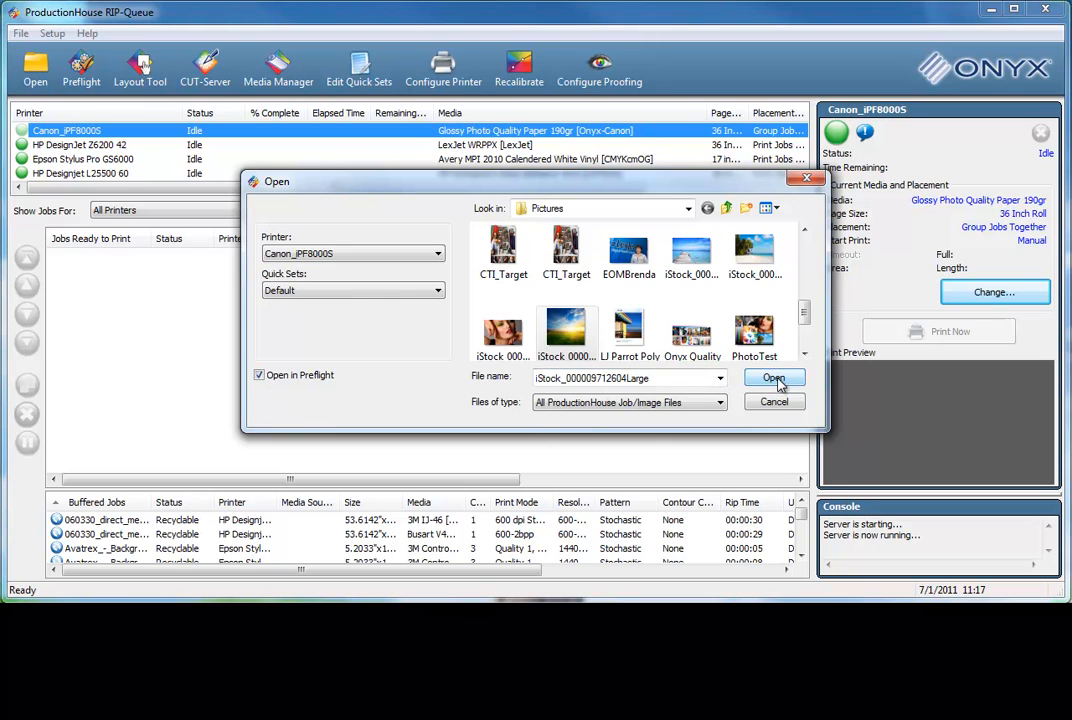
{"action": "left_click", "coordinate": [774, 380]}
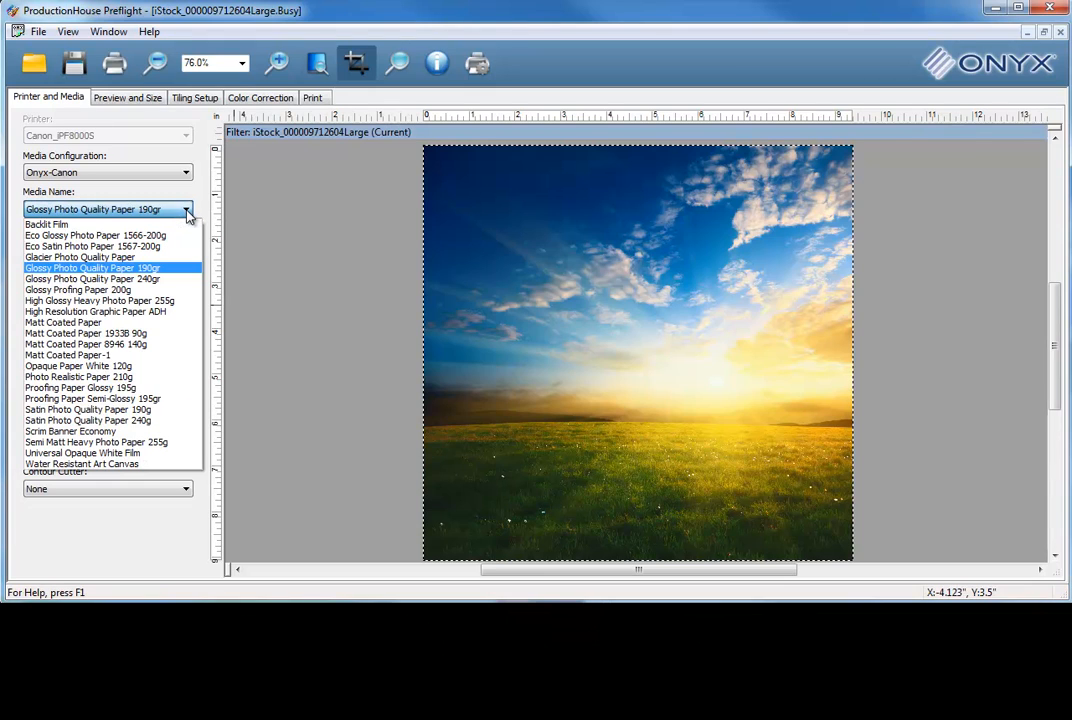
Keep Glossy Photo Quality Paper 190gr and scale the photo to 1.5 magnification.
{"action": "left_click", "coordinate": [92, 268]}
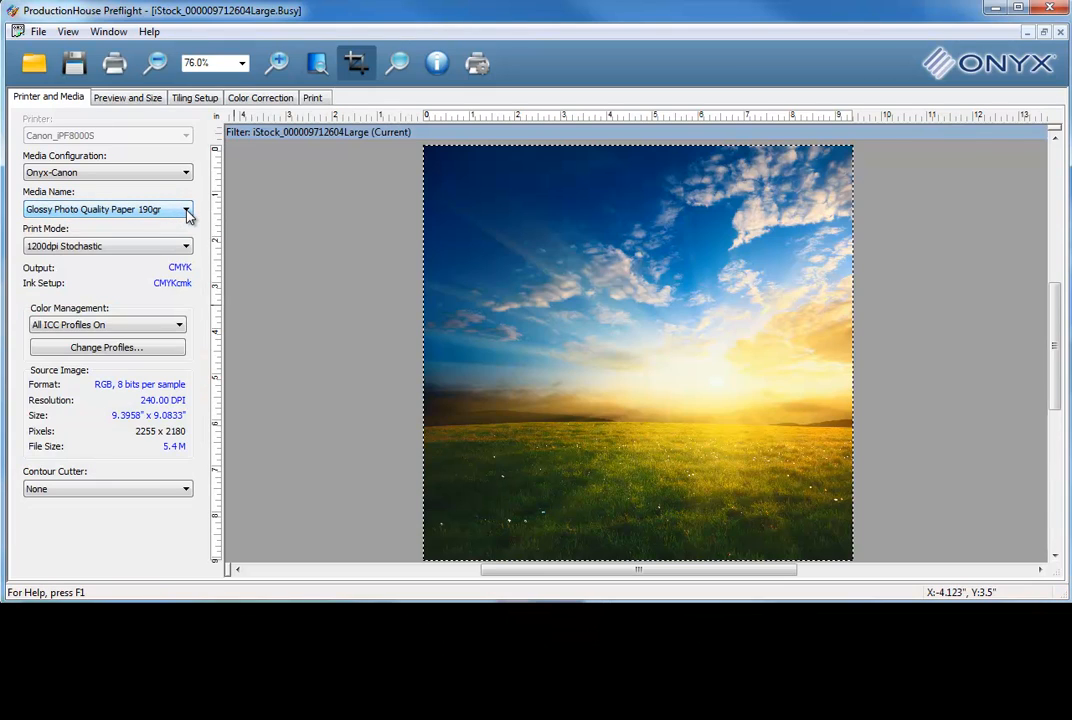
{"action": "left_click", "coordinate": [142, 96]}
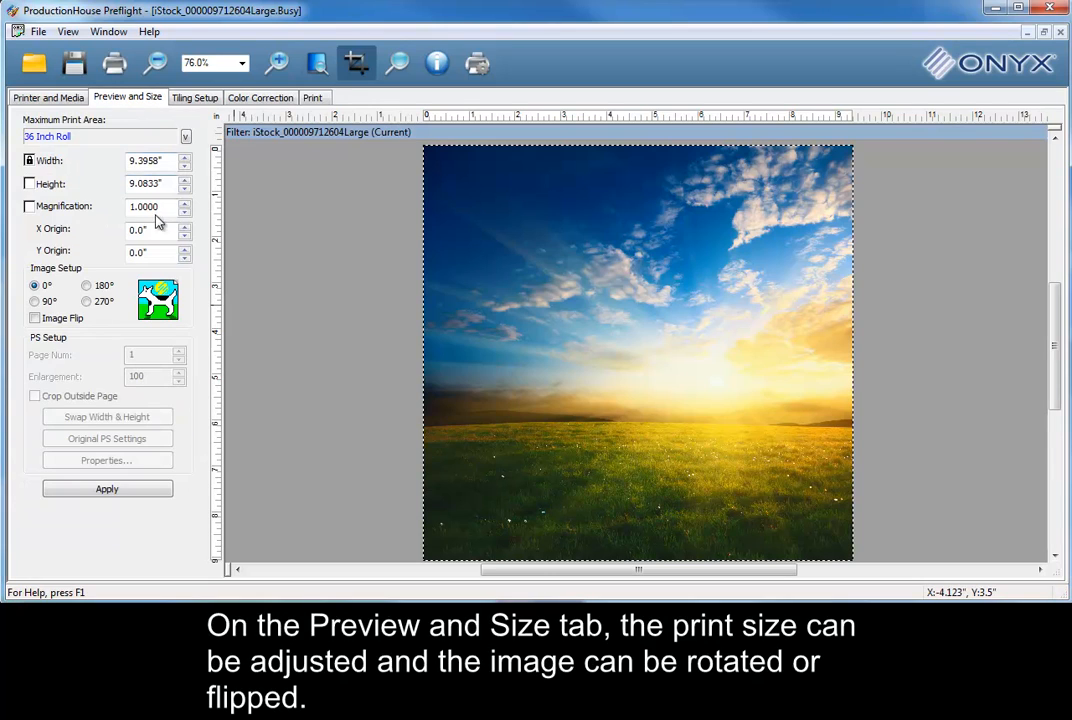
{"action": "type", "text": "1.5"}
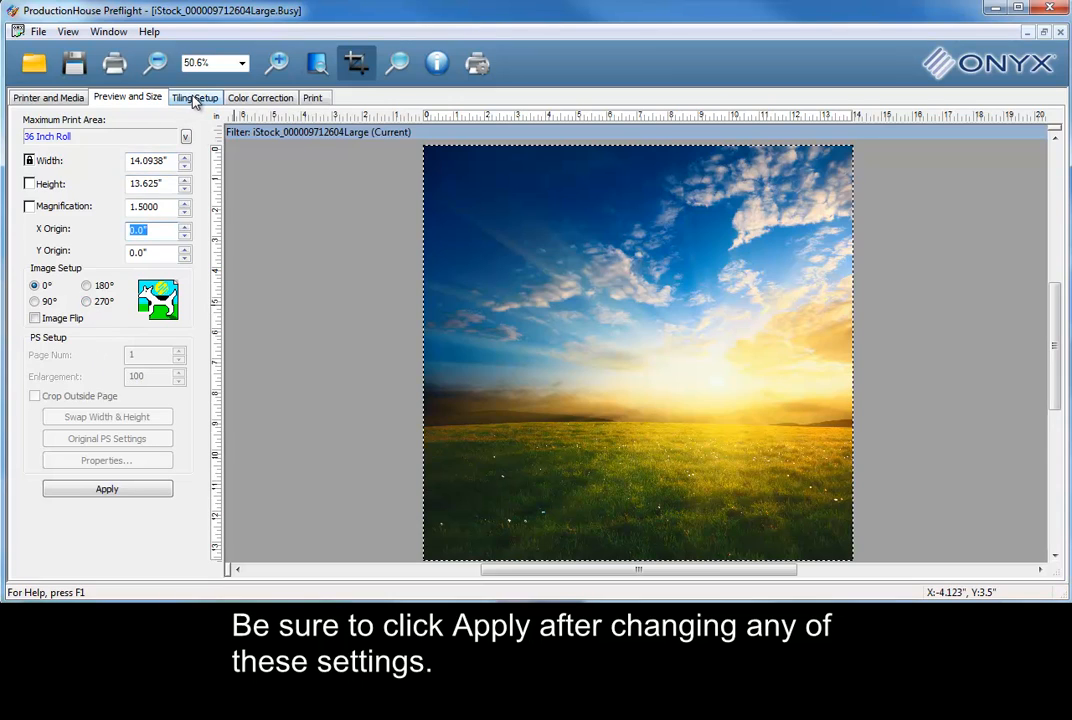
{"action": "left_click", "coordinate": [196, 96]}
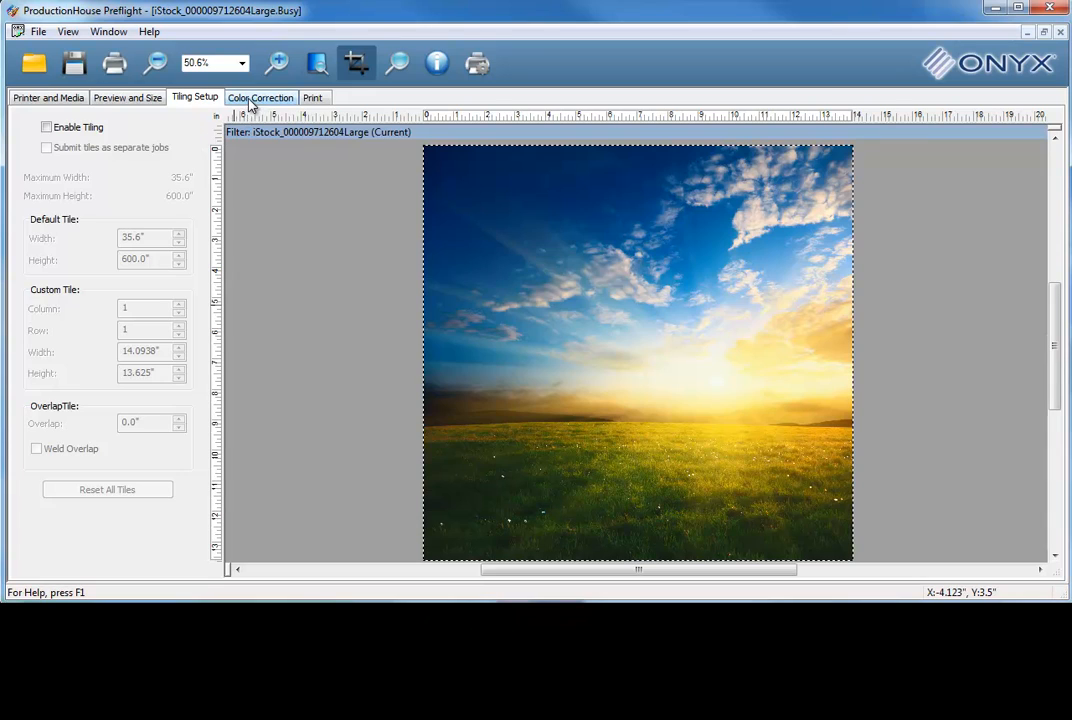
Raise the copy count to 5 and submit the photo job to the RIP-Queue.
{"action": "left_click", "coordinate": [264, 96]}
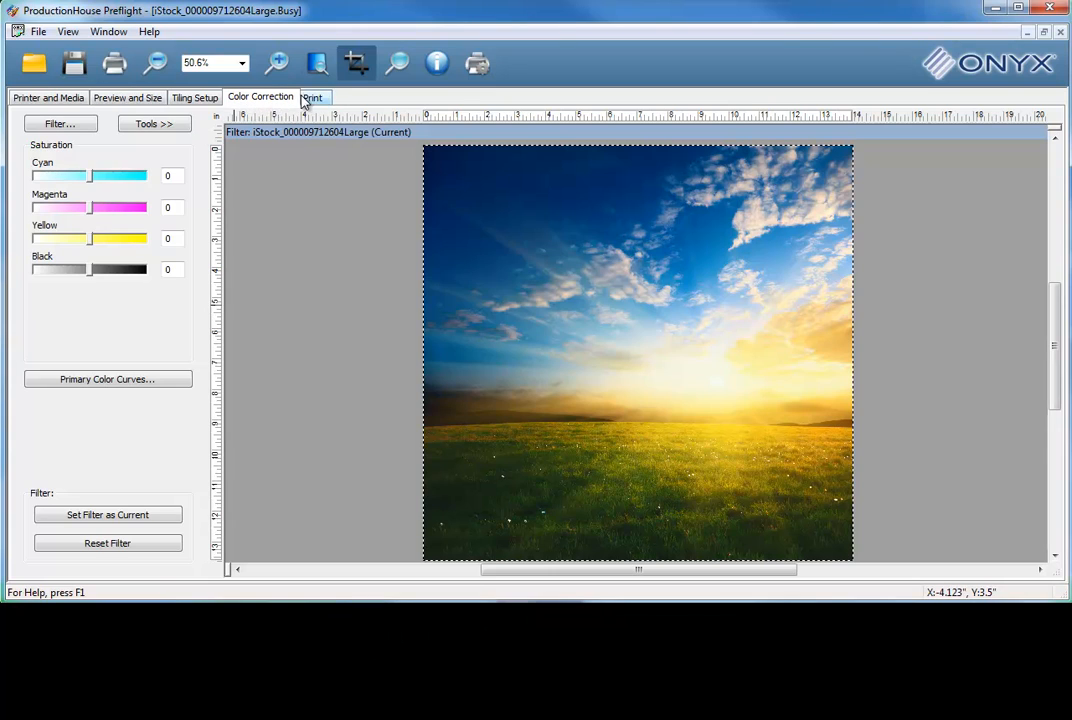
{"action": "left_click", "coordinate": [312, 96]}
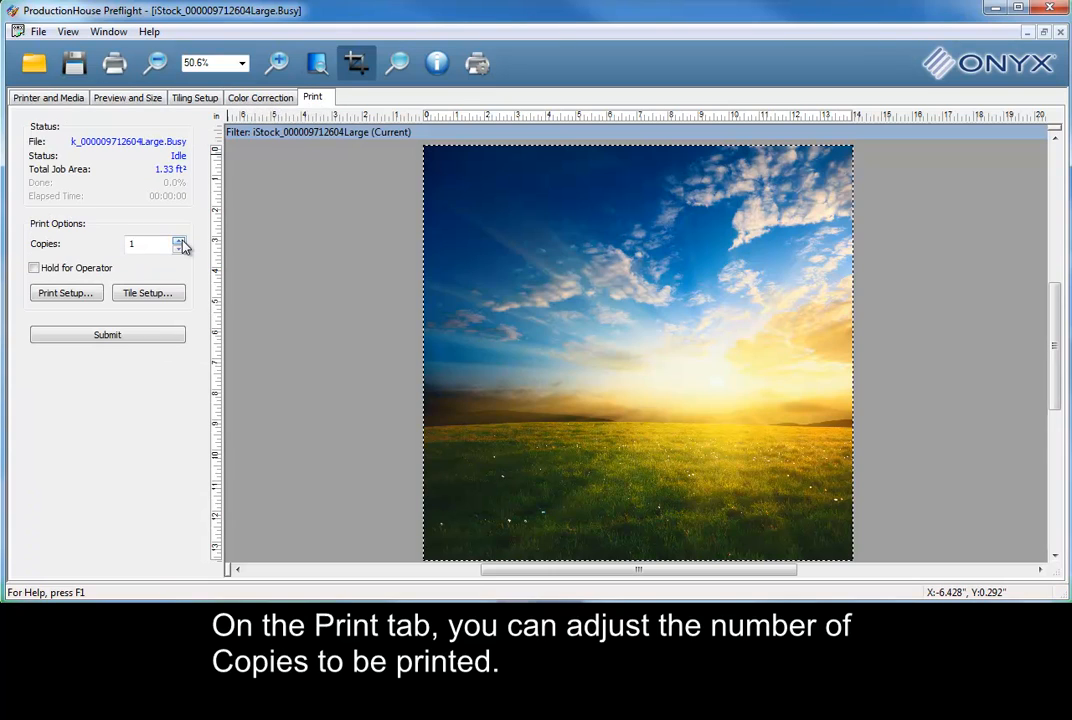
{"action": "left_click", "coordinate": [180, 240]}
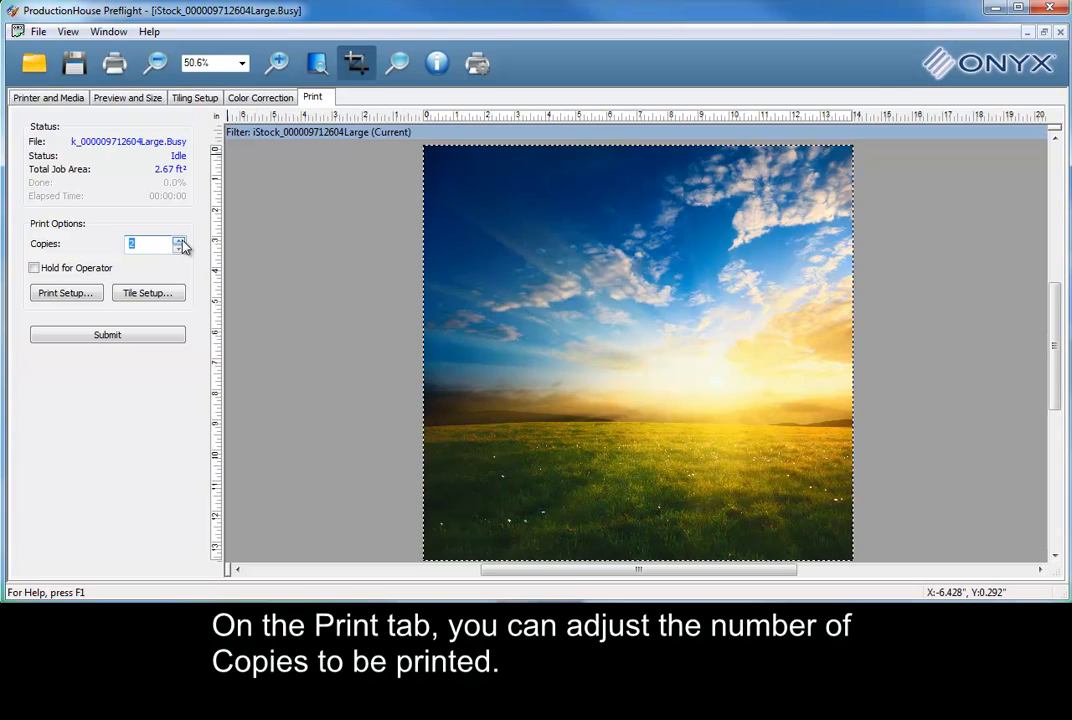
{"action": "left_click", "coordinate": [180, 240]}
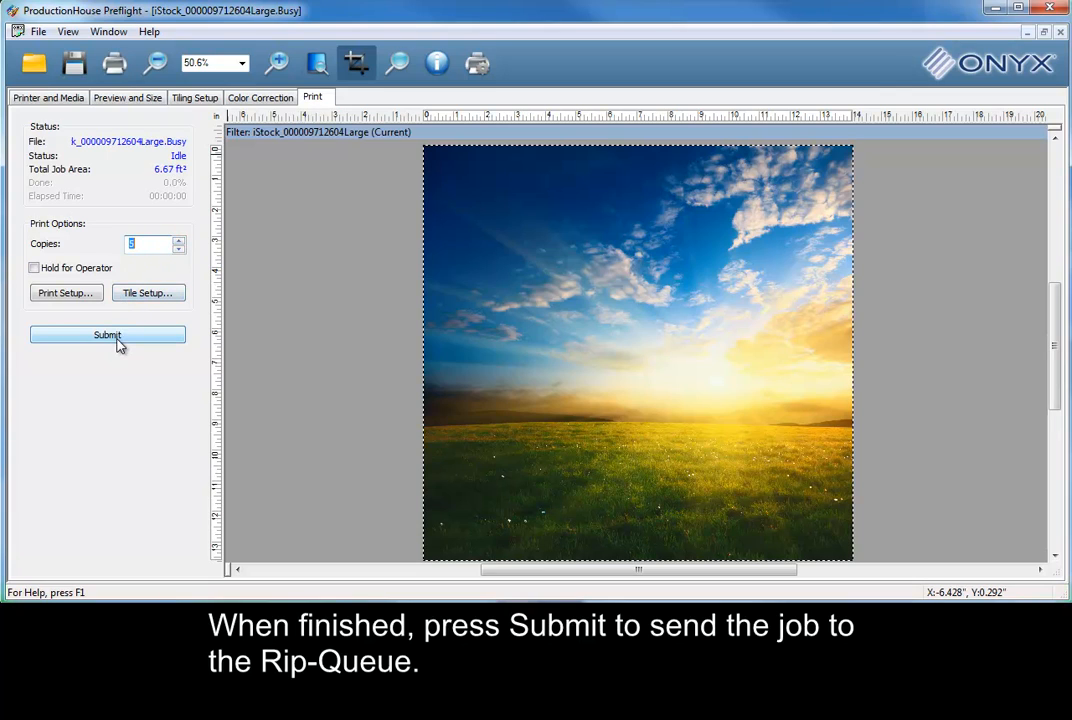
{"action": "left_click", "coordinate": [108, 334]}
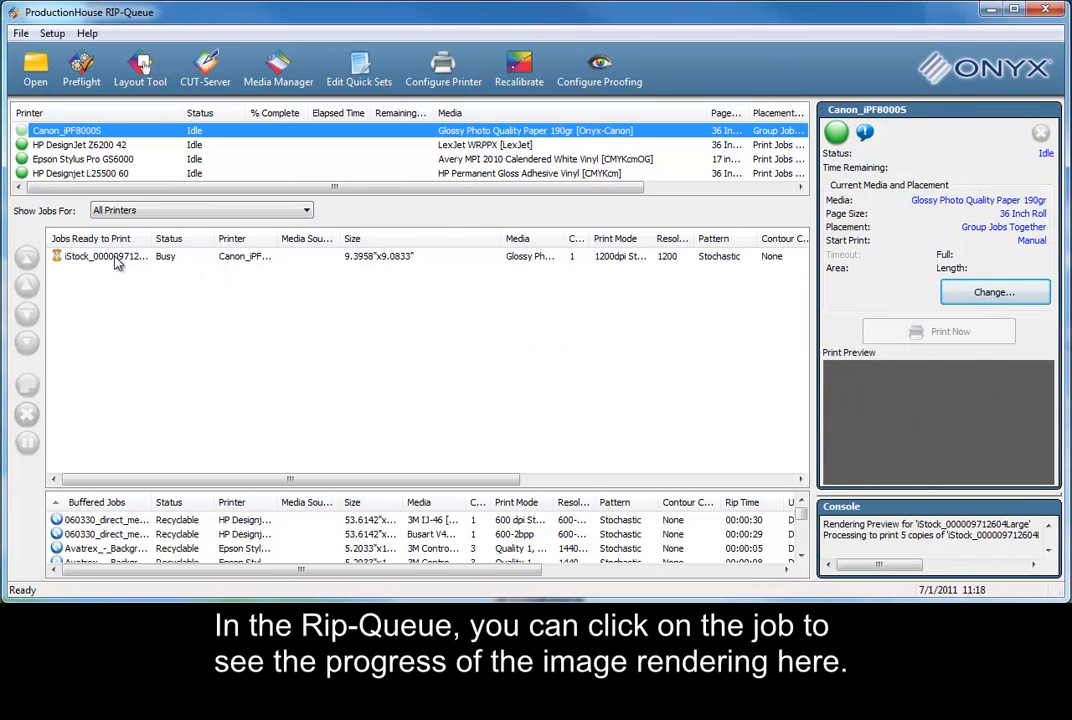
Watch the photo job render, then view the Canon printer's nested print preview.
{"action": "left_click", "coordinate": [104, 256]}
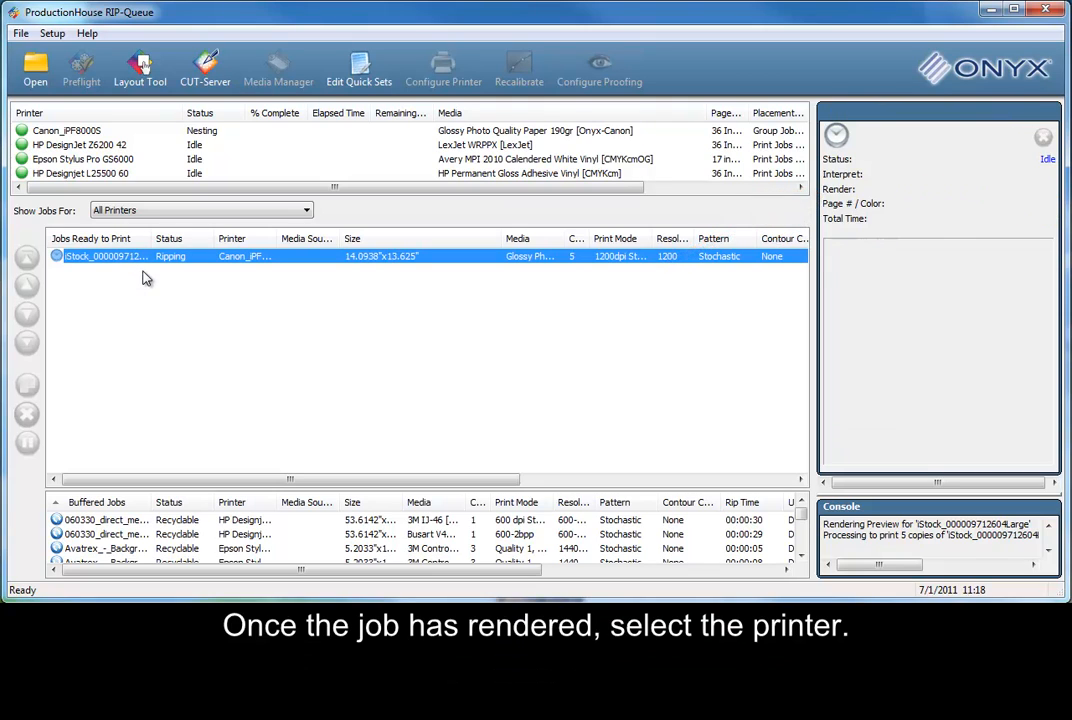
{"action": "left_click", "coordinate": [70, 130]}
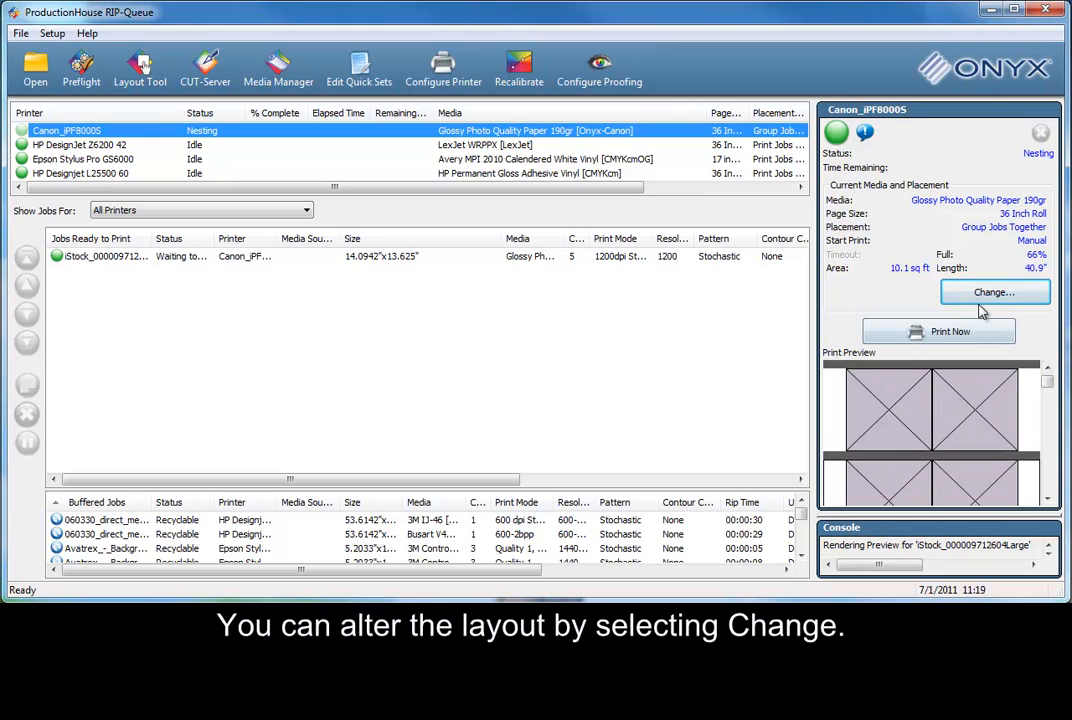
Set placement to Print Jobs Individually, scroll the preview, and reopen media settings.
{"action": "left_click", "coordinate": [994, 292]}
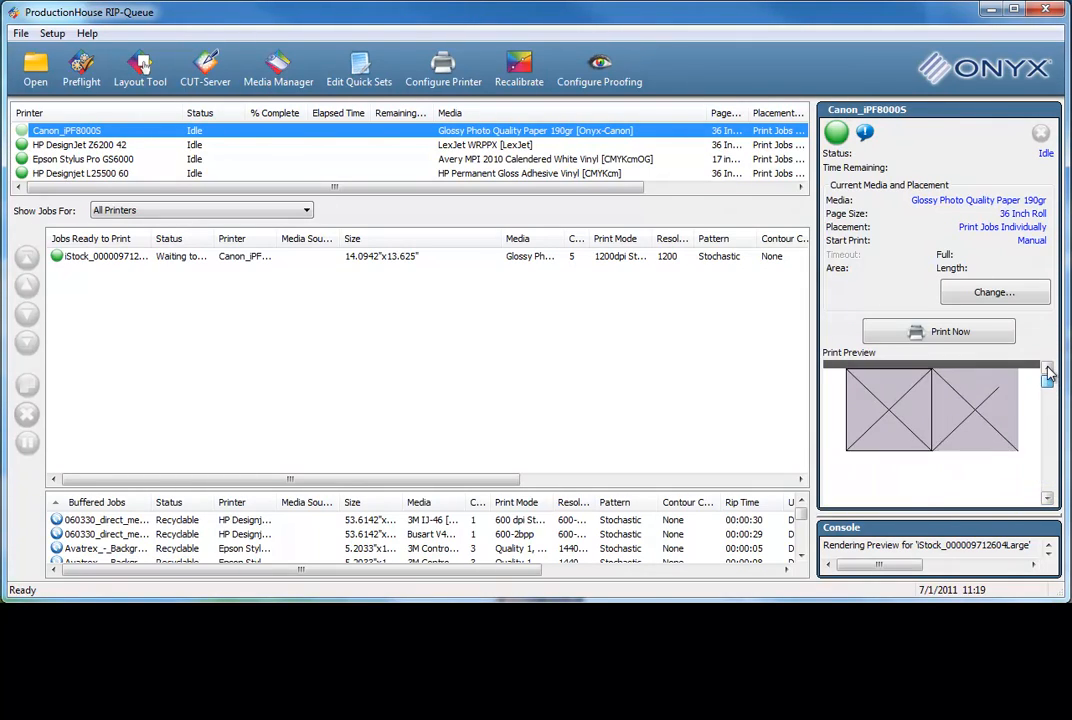
{"action": "scroll", "scroll_direction": "down", "scroll_amount": 3}
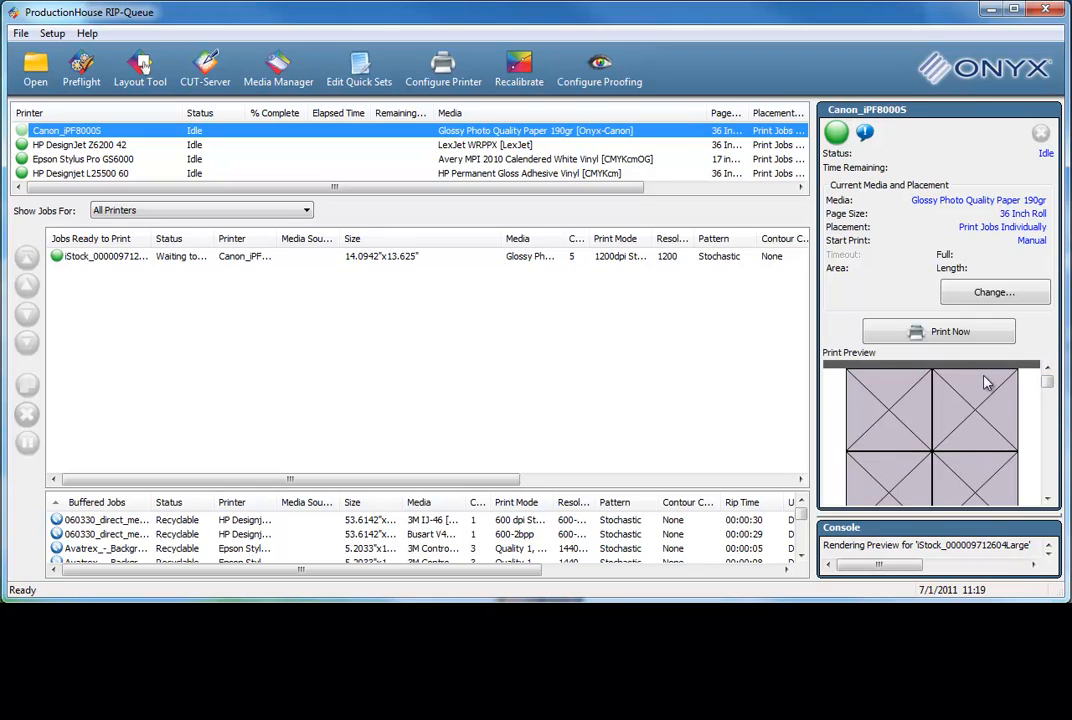
{"action": "mouse_move", "coordinate": [1030, 332]}
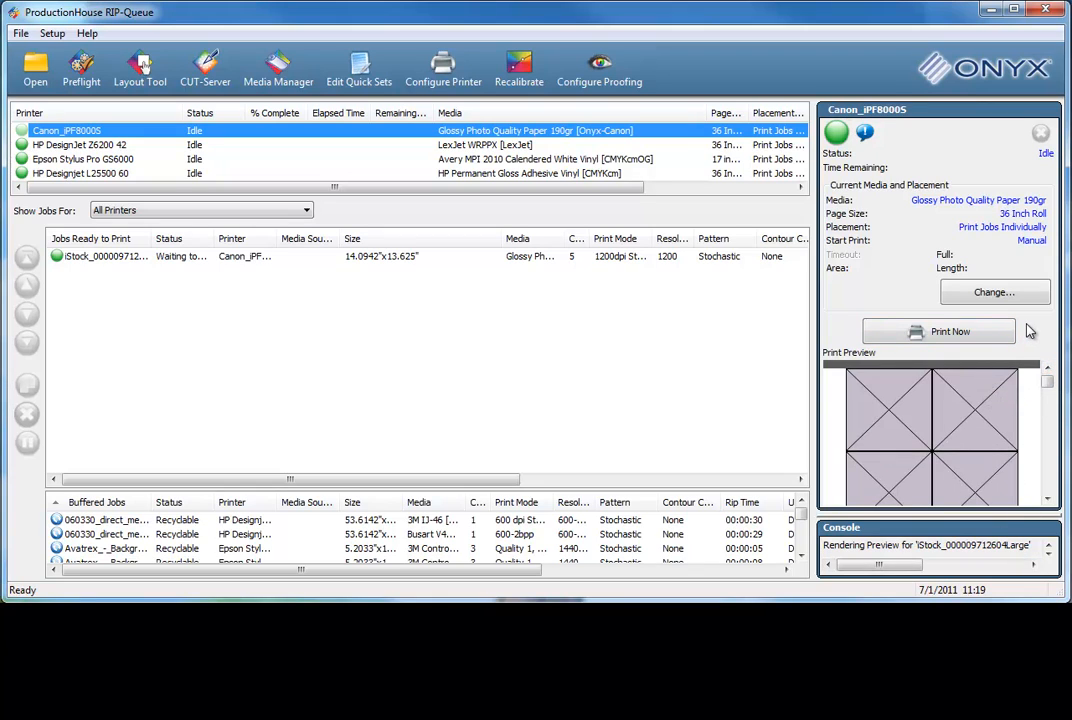
{"action": "left_click", "coordinate": [992, 292]}
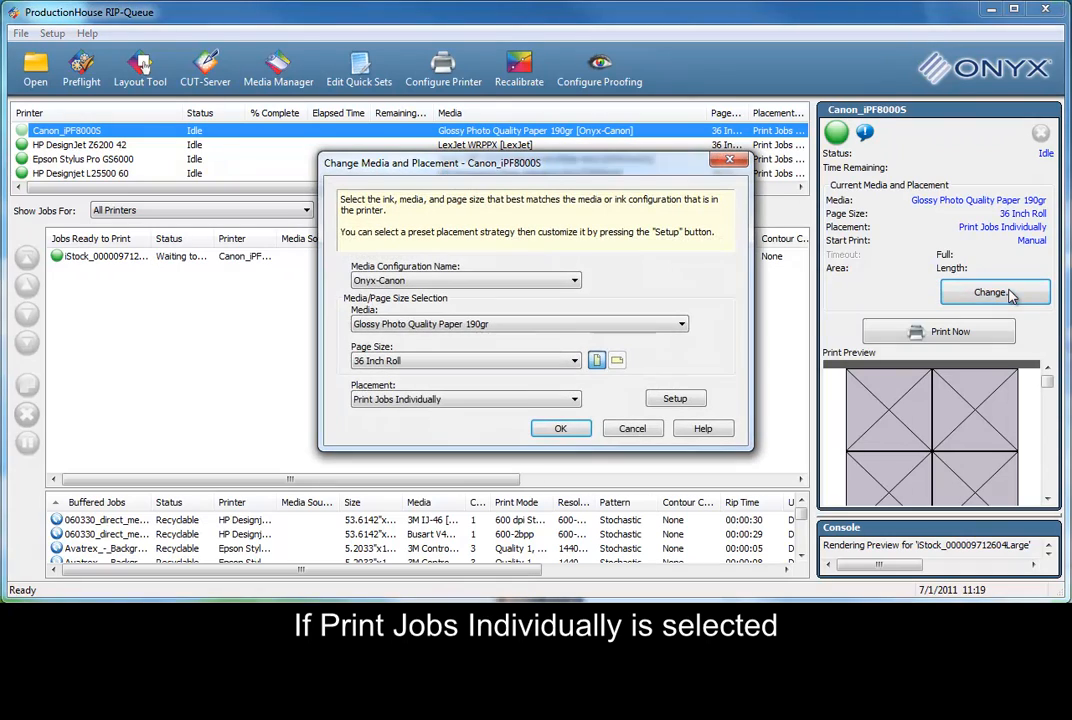
{"action": "mouse_move", "coordinate": [676, 398]}
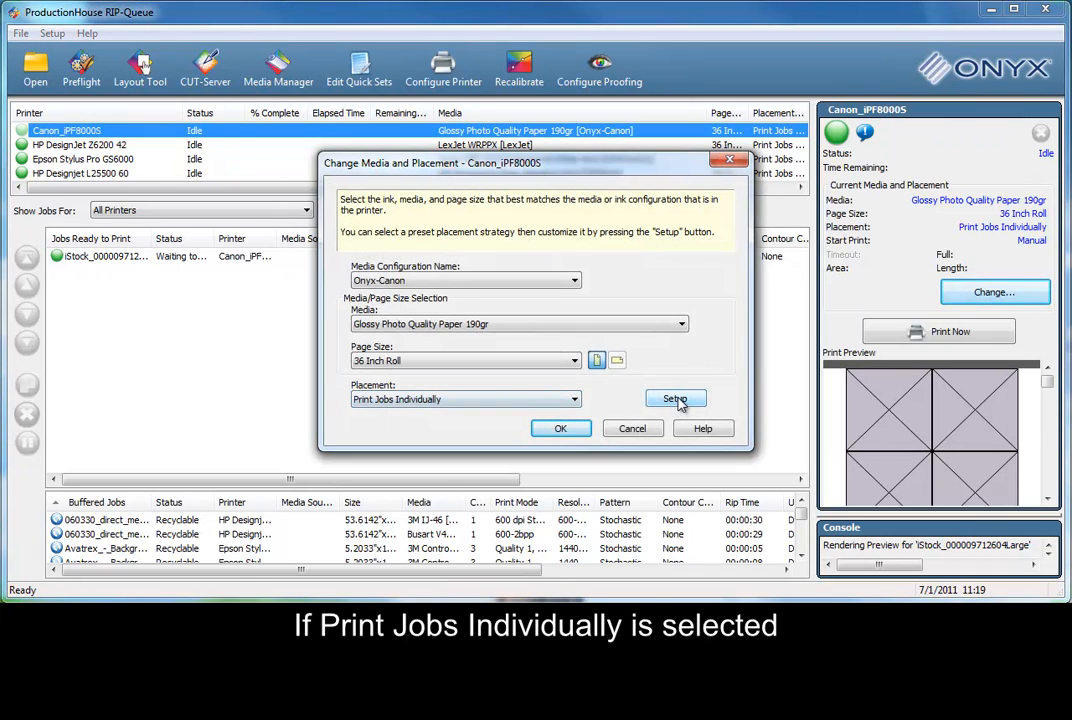
Review Print Multiple Rows at a Time, then restore Group Jobs Together placement.
{"action": "left_click", "coordinate": [676, 400]}
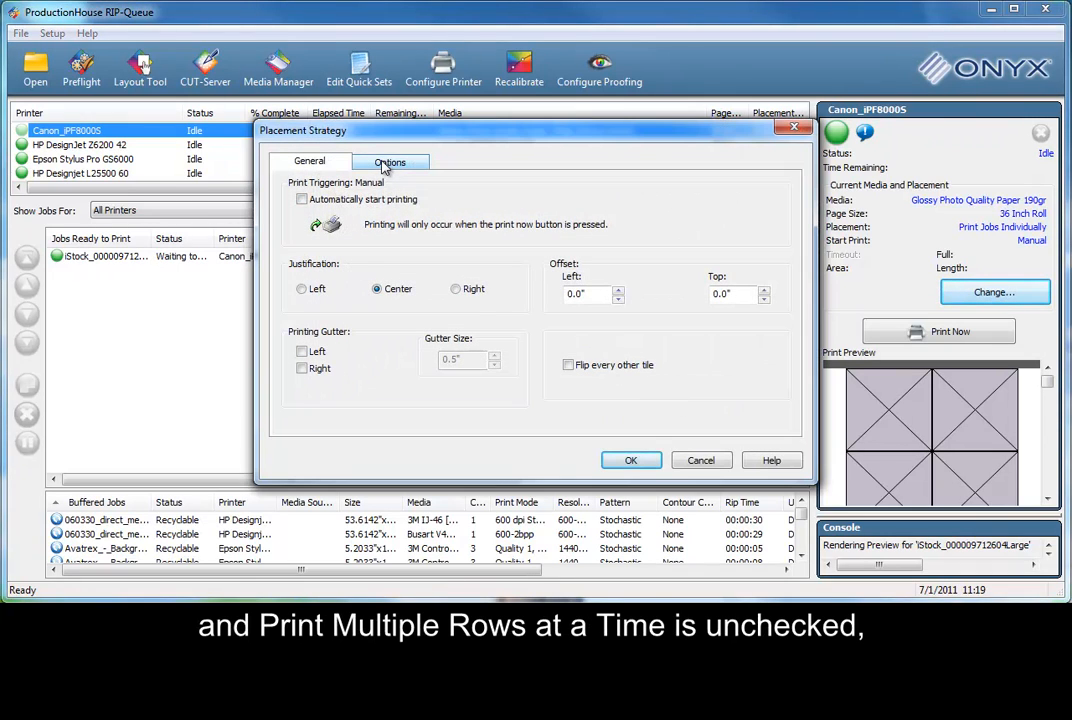
{"action": "left_click", "coordinate": [388, 160]}
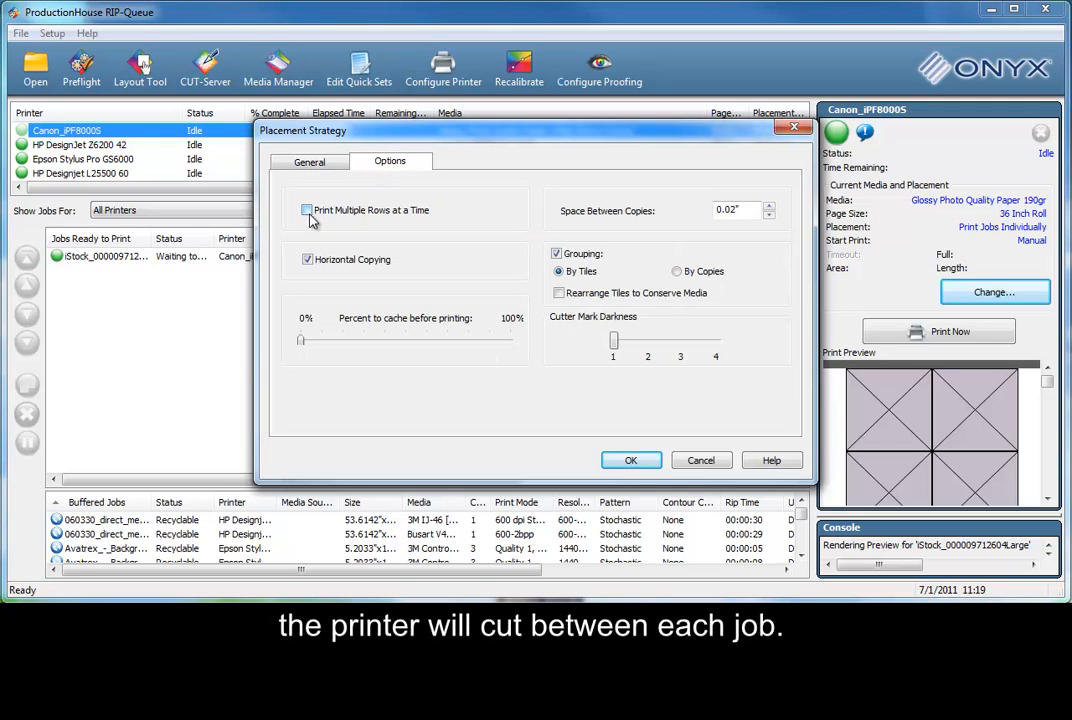
{"action": "left_click", "coordinate": [632, 460]}
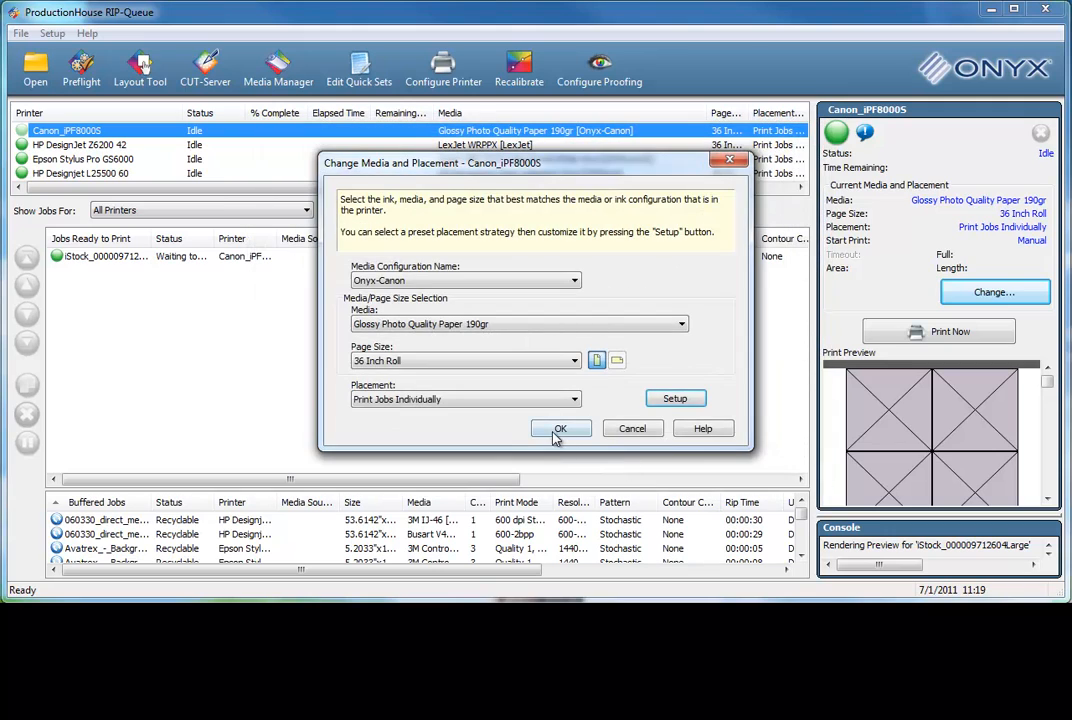
{"action": "left_click", "coordinate": [560, 428]}
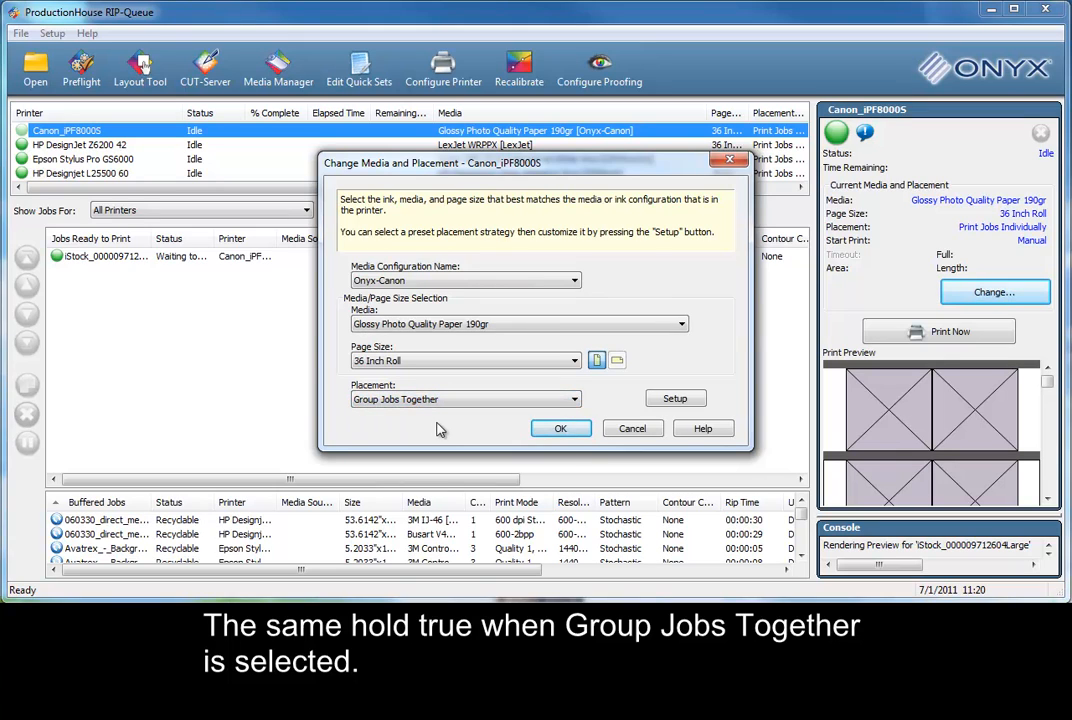
{"action": "left_click", "coordinate": [560, 428]}
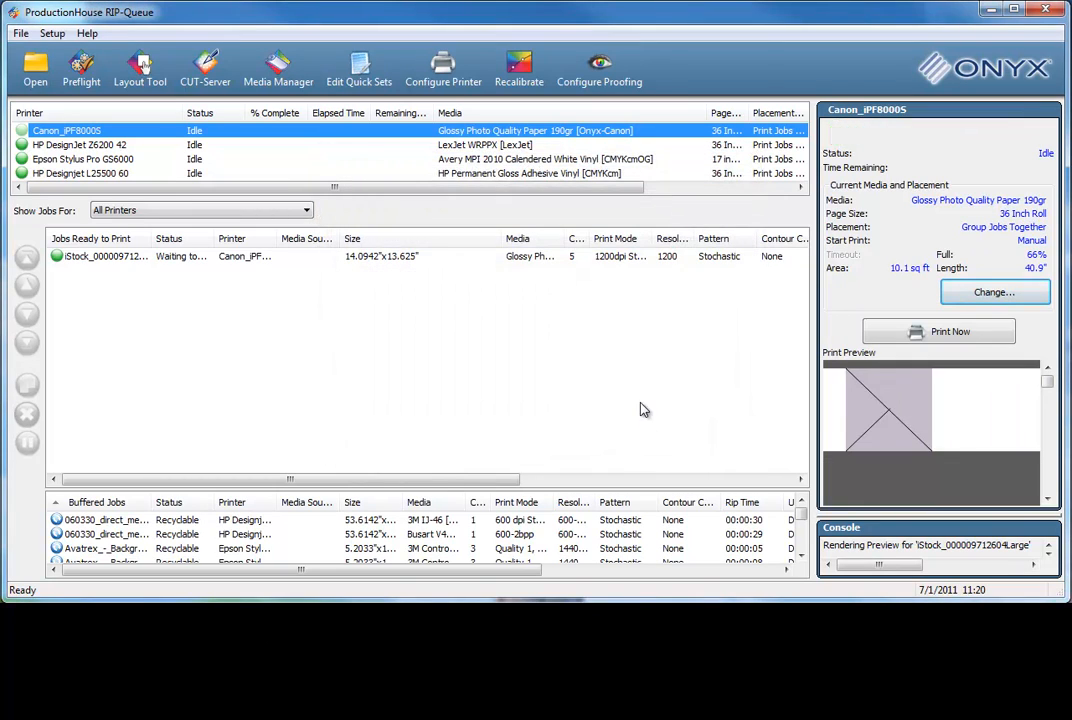
Reopen media settings, review the grouped-jobs strategy options, and list the placement choices.
{"action": "left_click", "coordinate": [992, 292]}
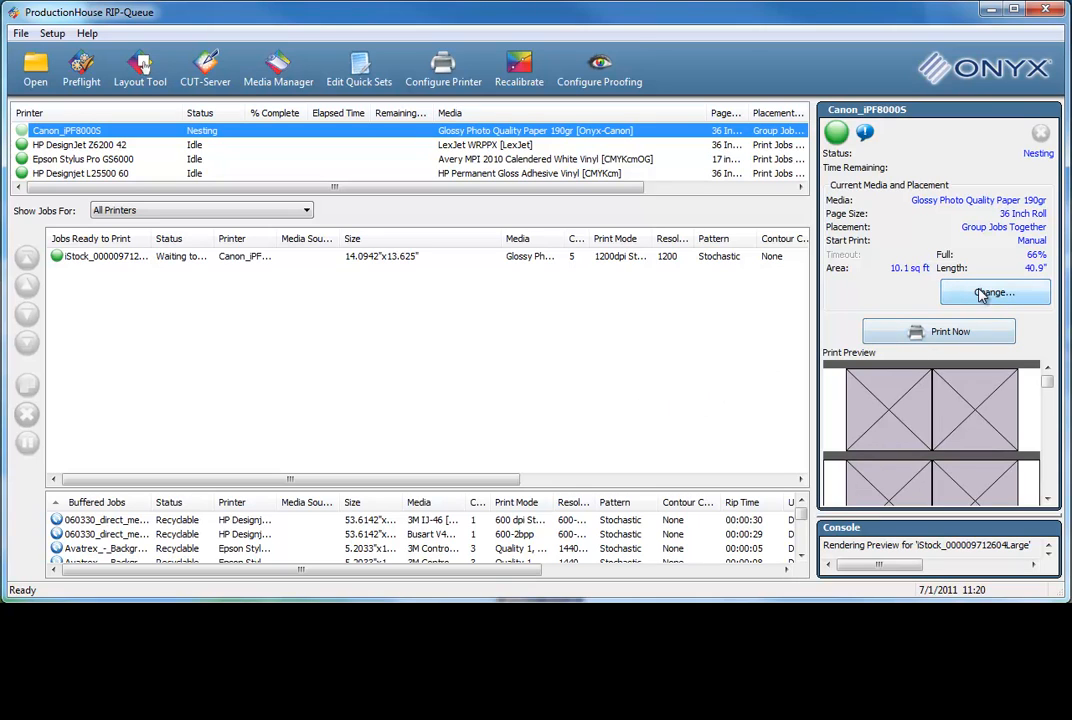
{"action": "left_click", "coordinate": [992, 292]}
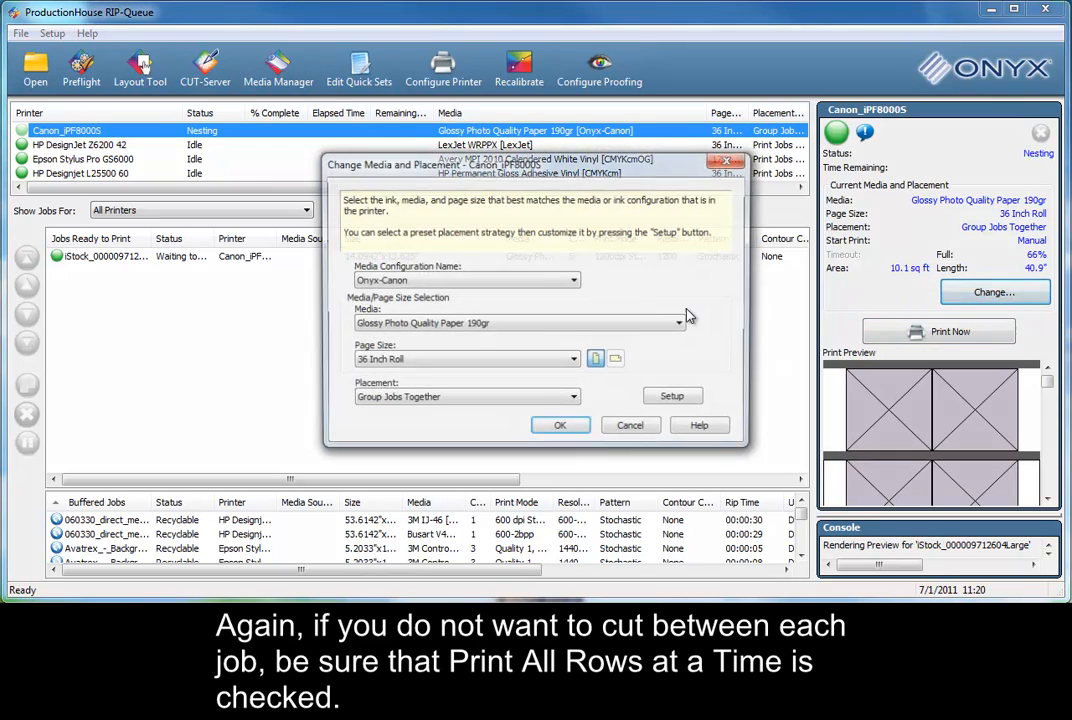
{"action": "left_click", "coordinate": [672, 396]}
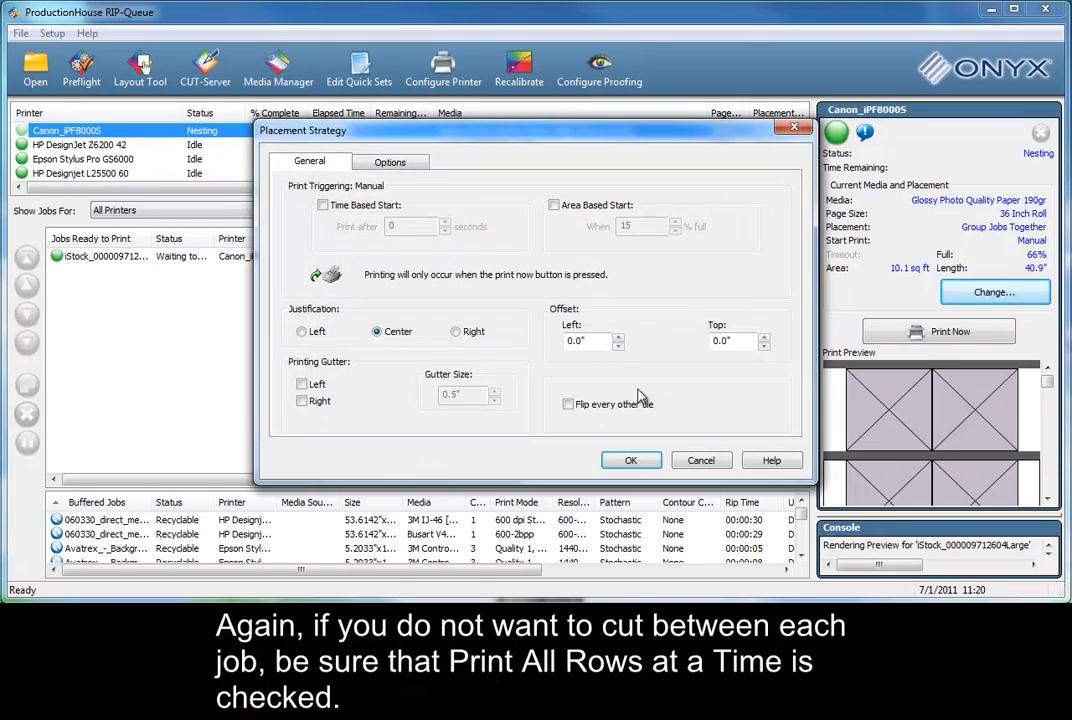
{"action": "left_click", "coordinate": [390, 160]}
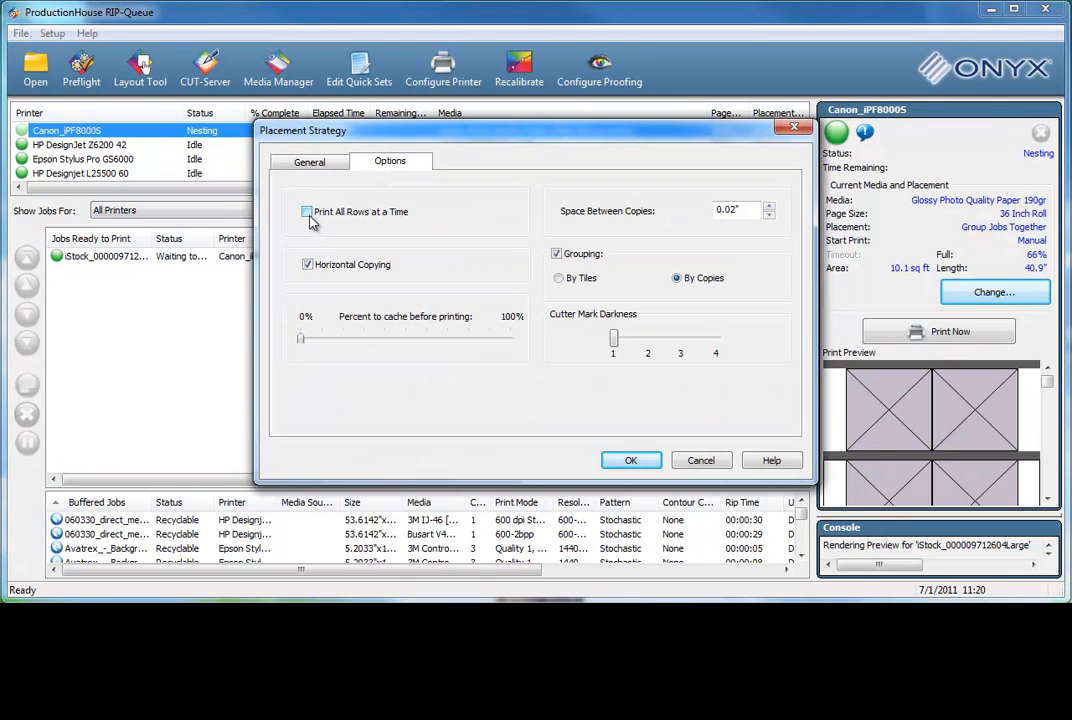
{"action": "left_click", "coordinate": [308, 160]}
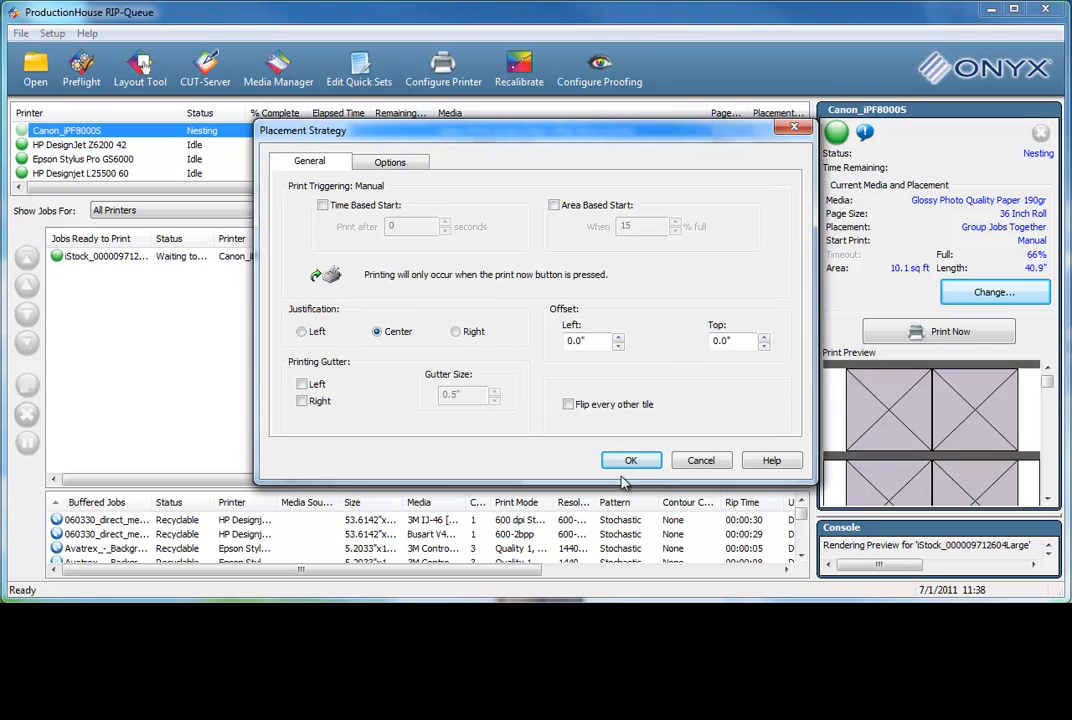
{"action": "left_click", "coordinate": [632, 460]}
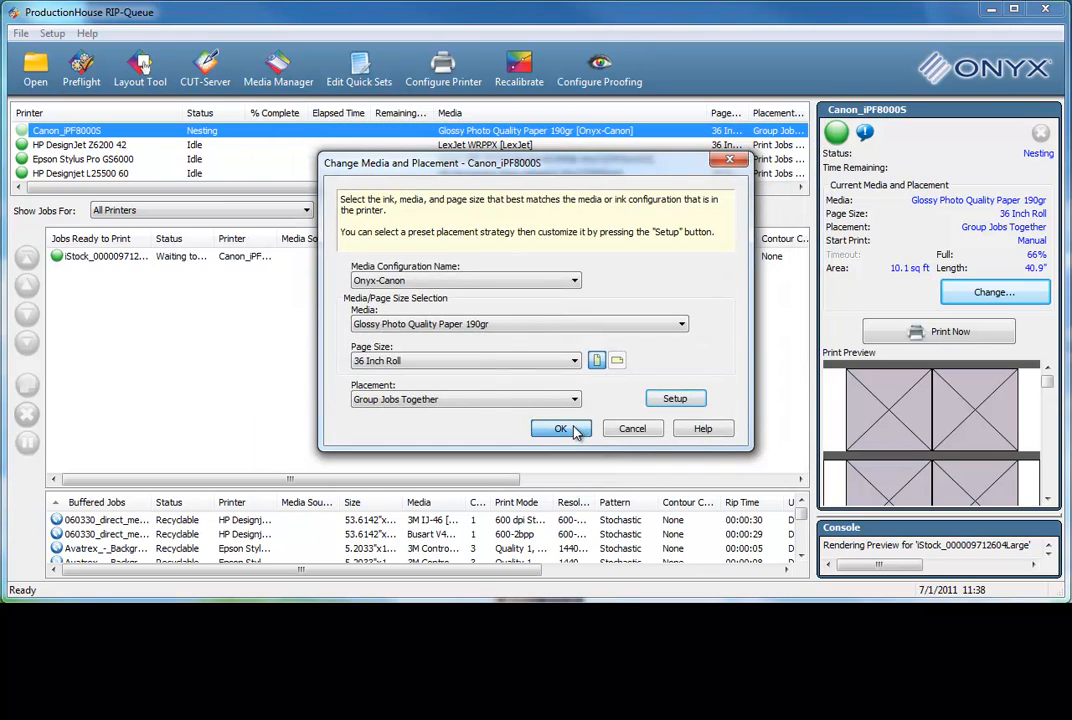
{"action": "left_click", "coordinate": [560, 428]}
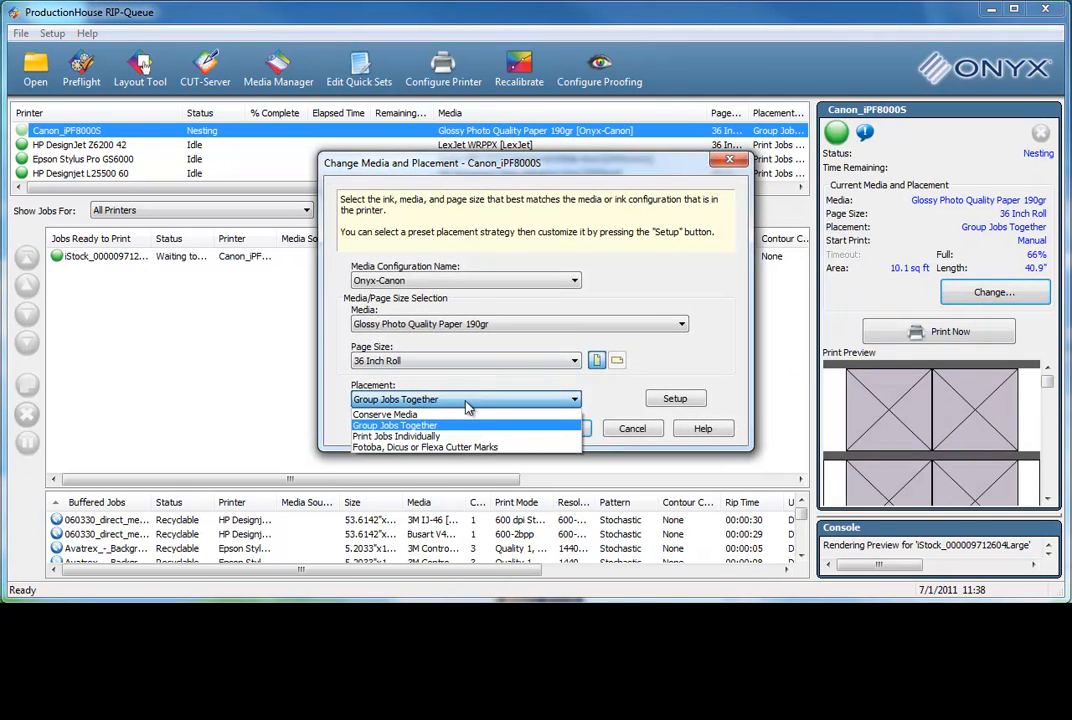
Switch placement to Conserve Media with Best Fit, Allow Rotate, and 0.1 space between copies.
{"action": "left_click", "coordinate": [384, 414]}
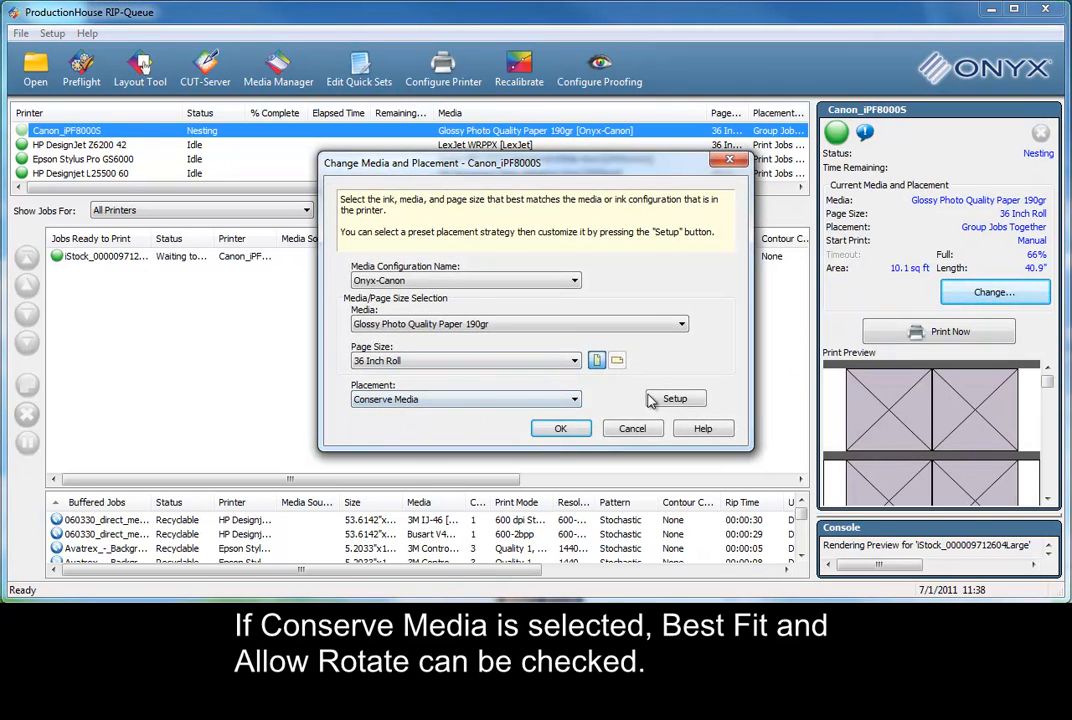
{"action": "left_click", "coordinate": [674, 400]}
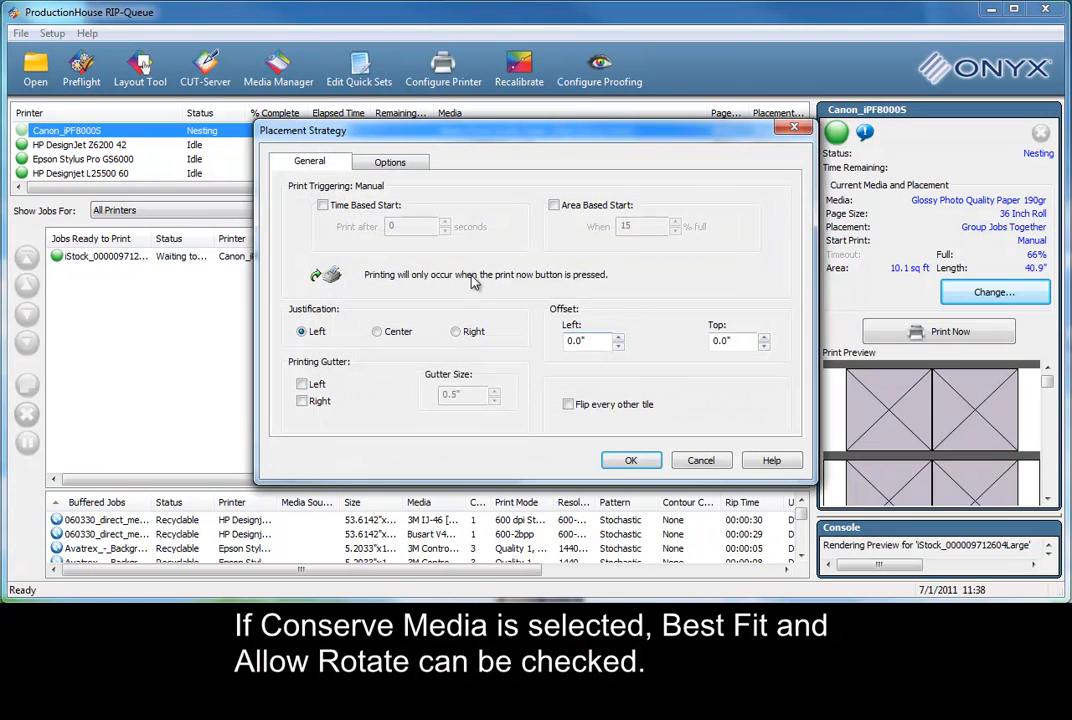
{"action": "left_click", "coordinate": [388, 160]}
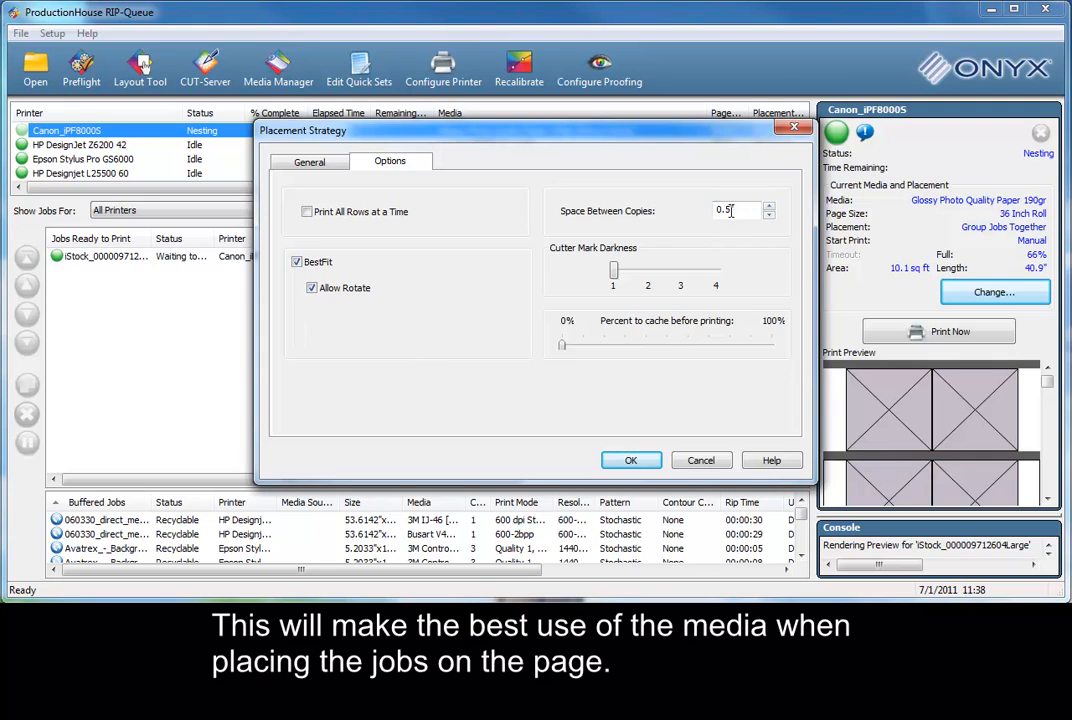
{"action": "type", "text": ".1"}
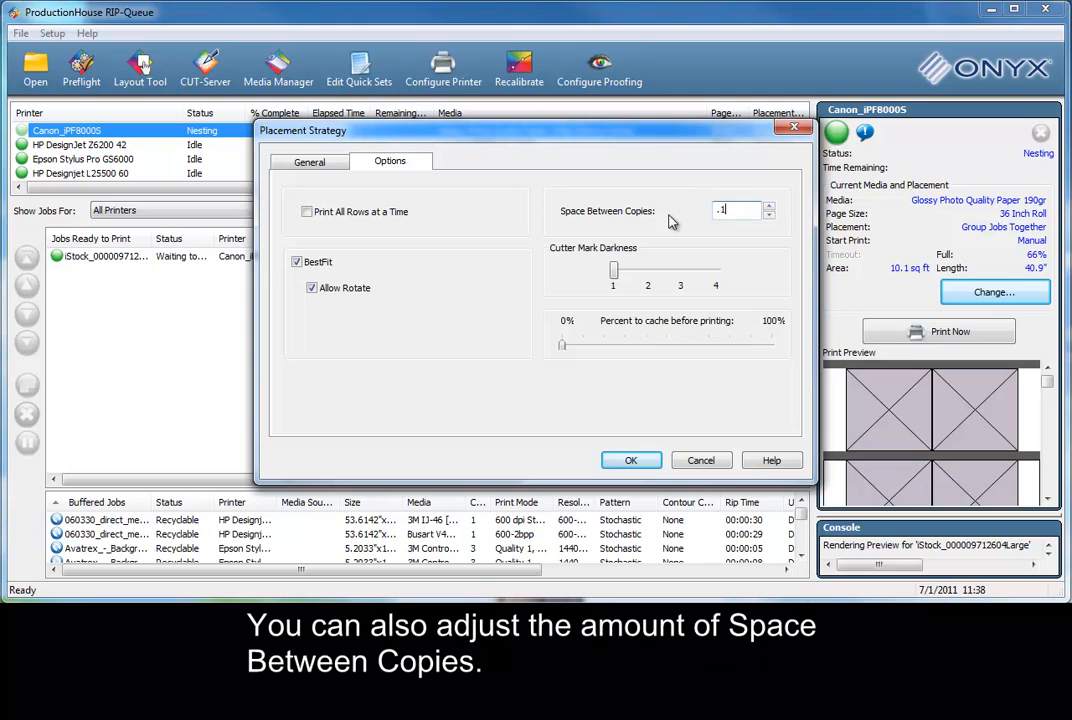
{"action": "left_click", "coordinate": [632, 460]}
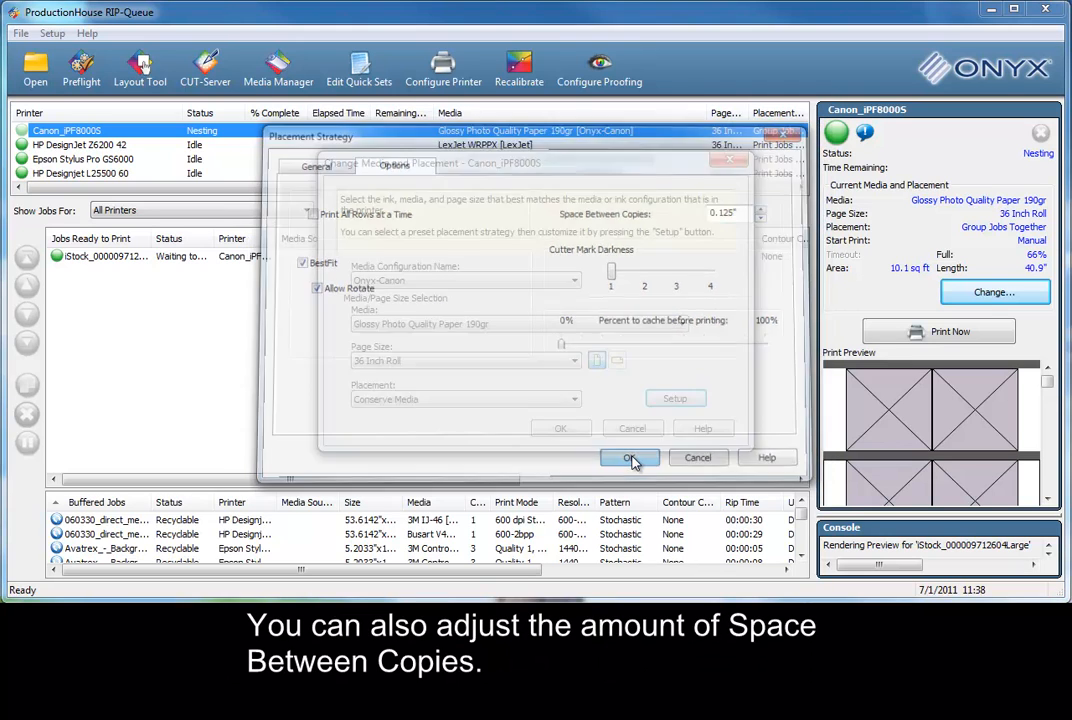
{"action": "left_click", "coordinate": [628, 458]}
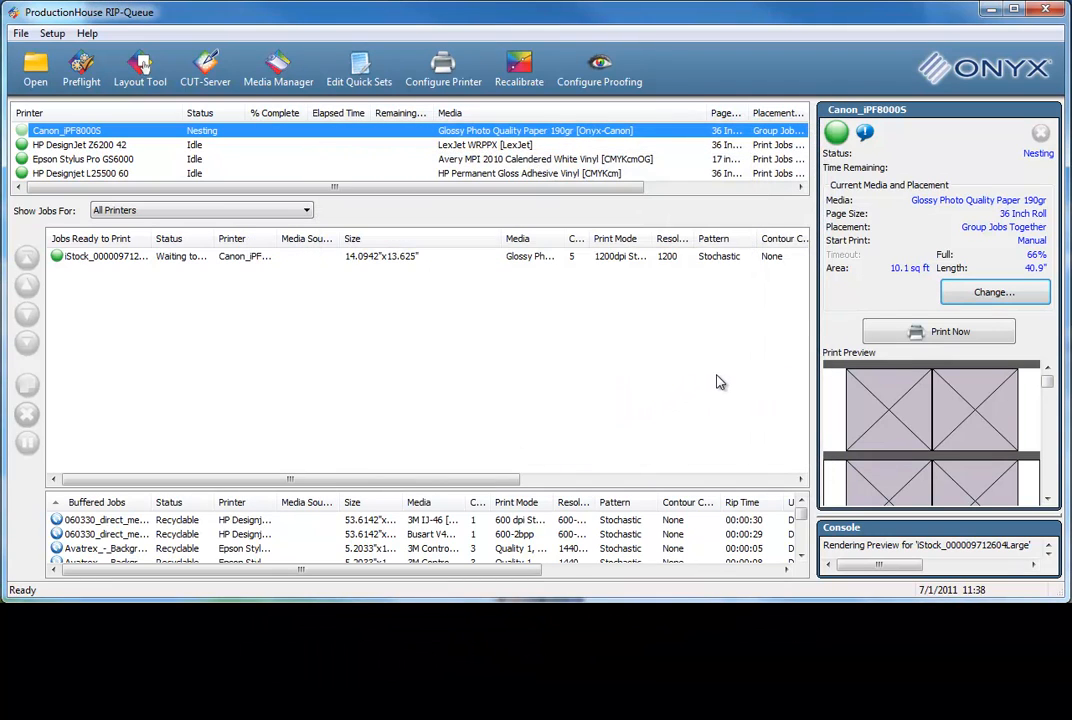